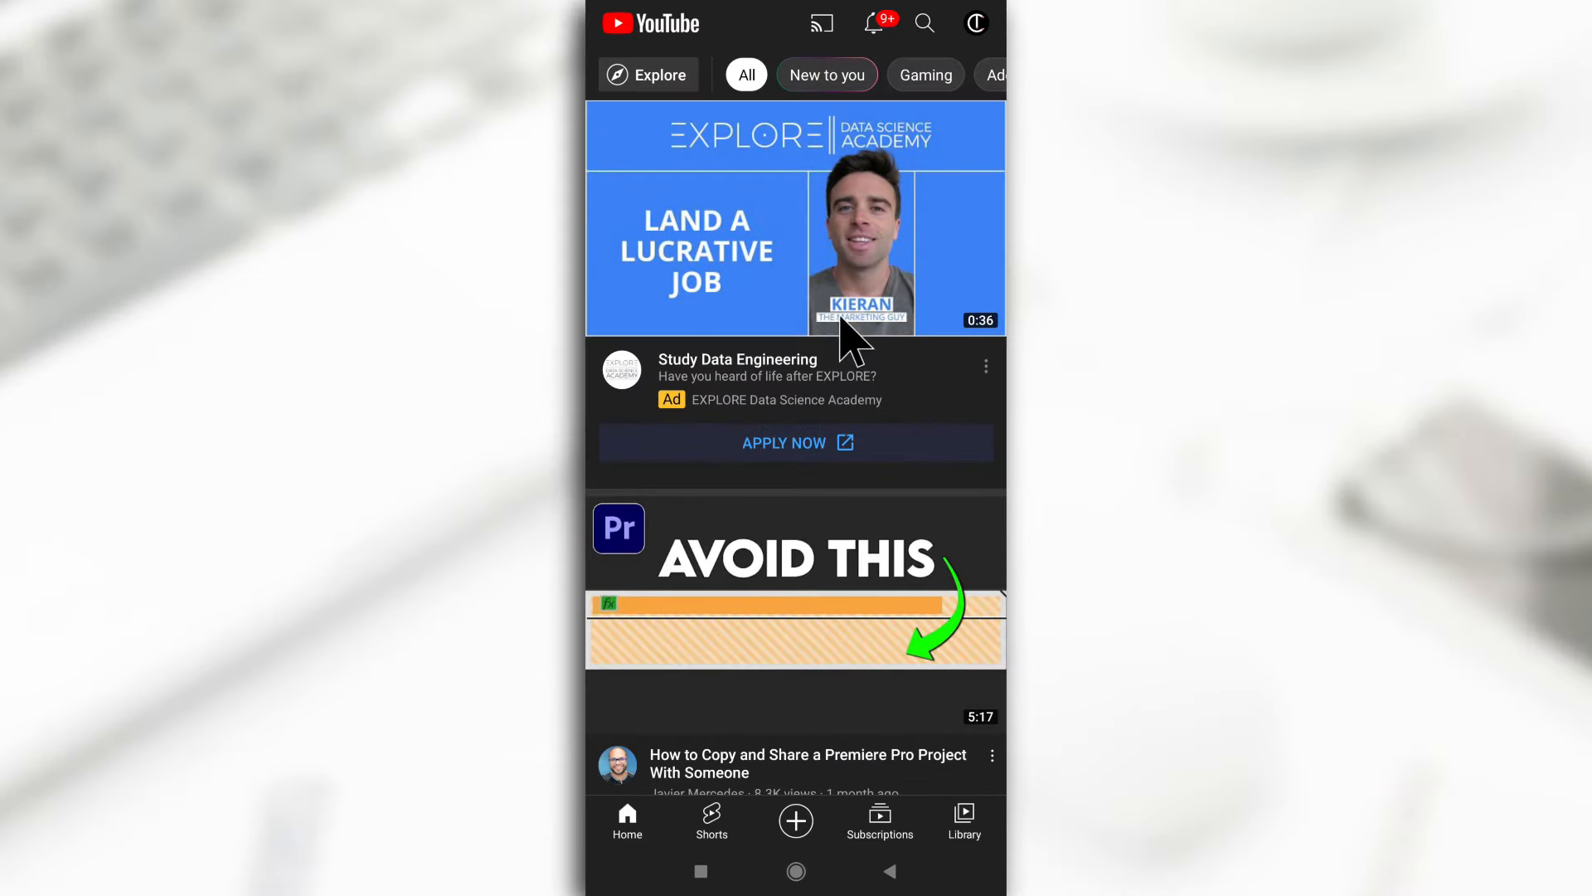
mouse_move(759, 598)
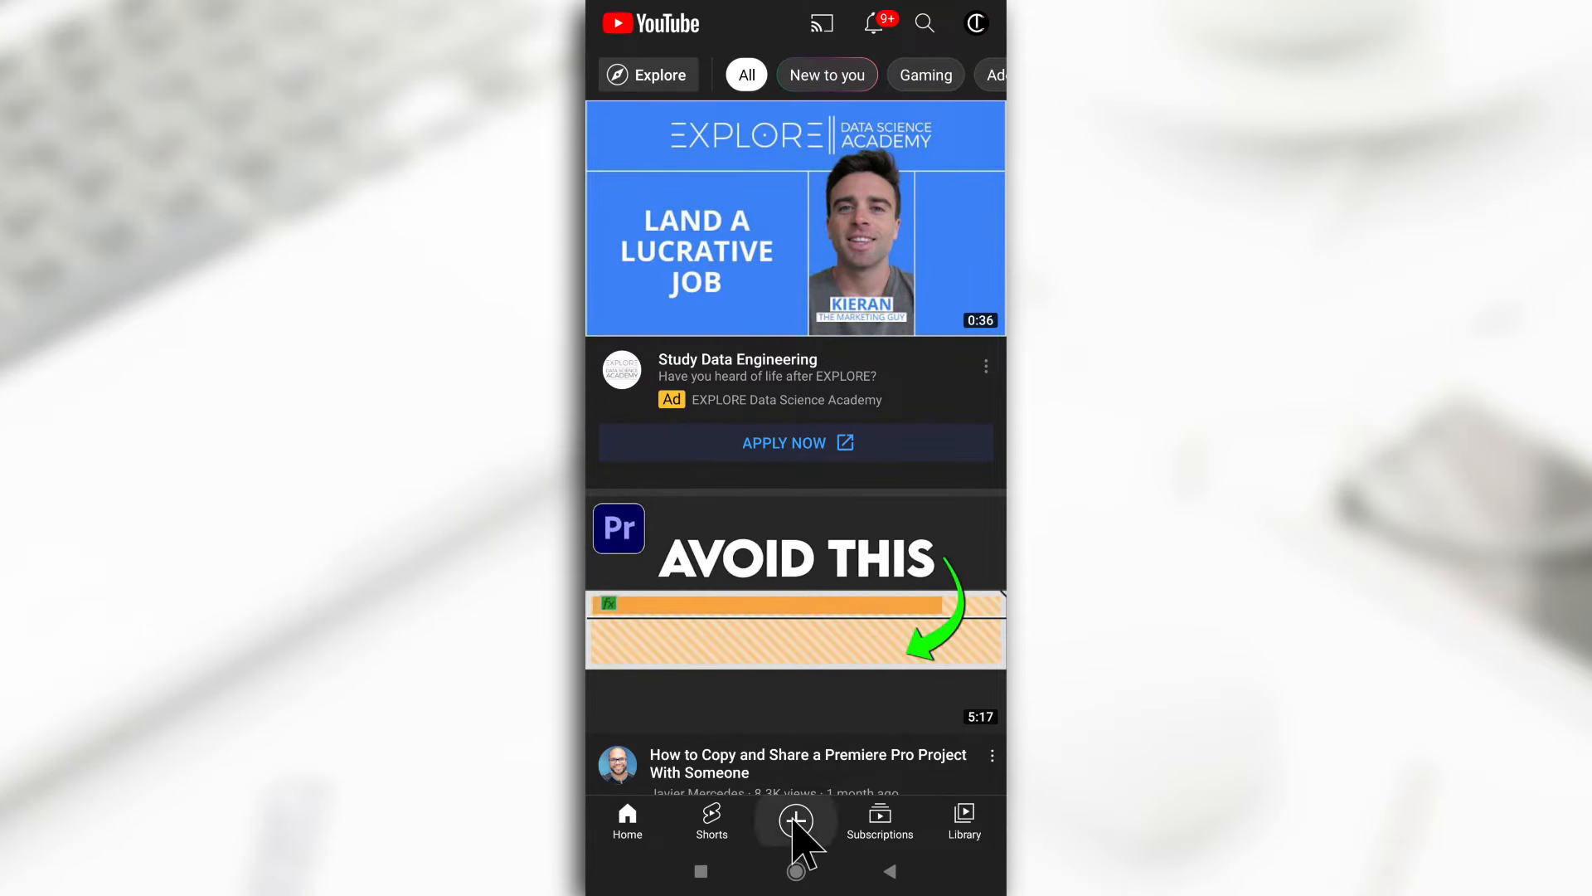
- Open YouTube's Create menu from the home feed
left_click(795, 820)
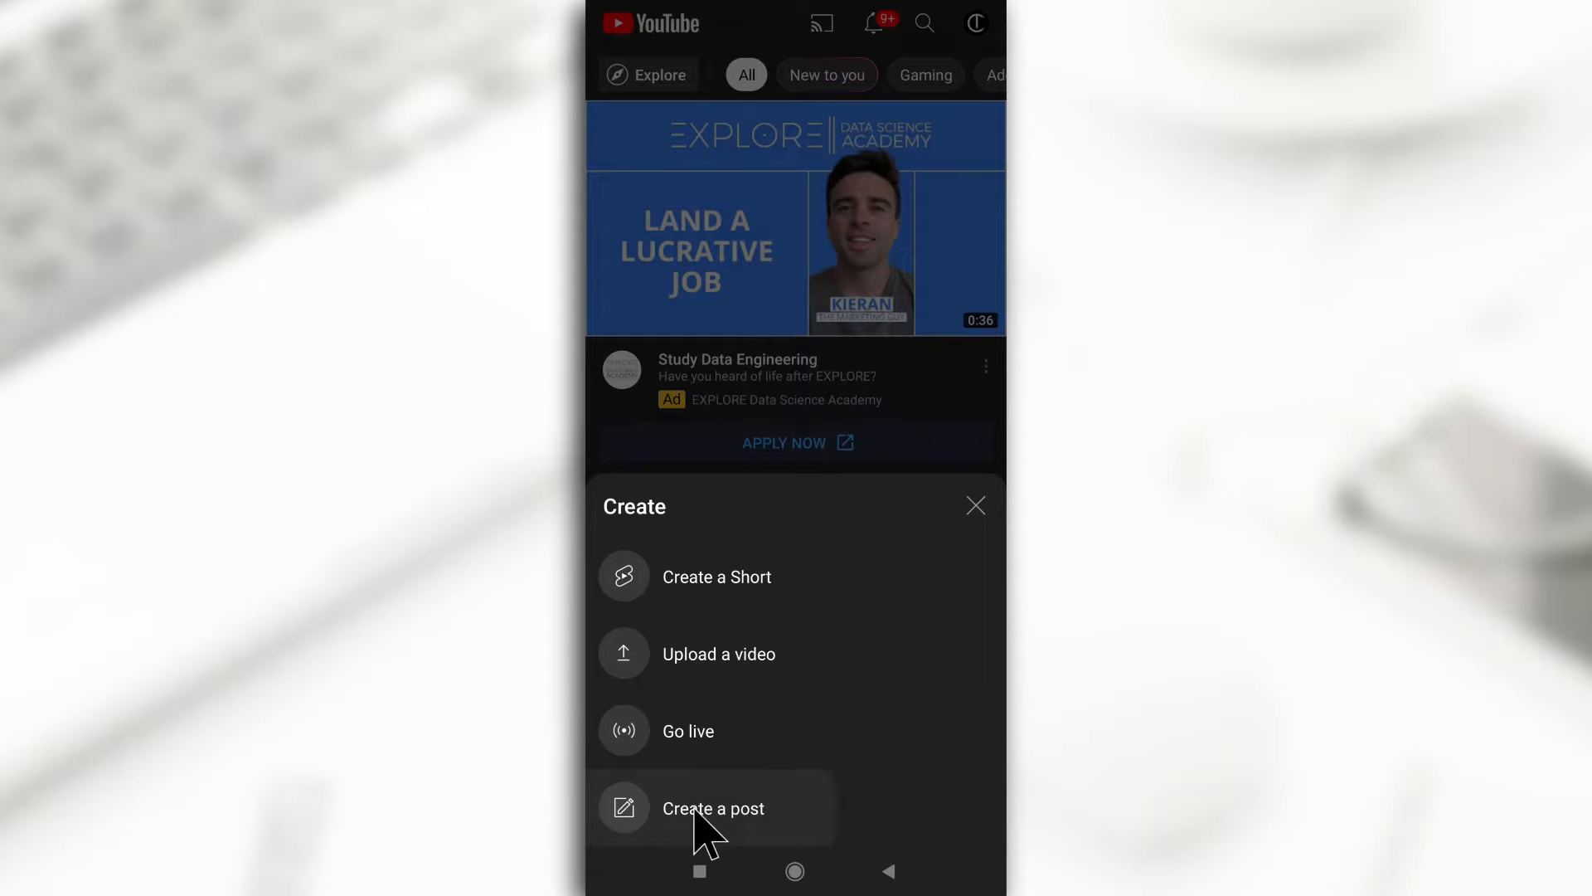
- Create a community post set as an image poll with four option slots
left_click(714, 808)
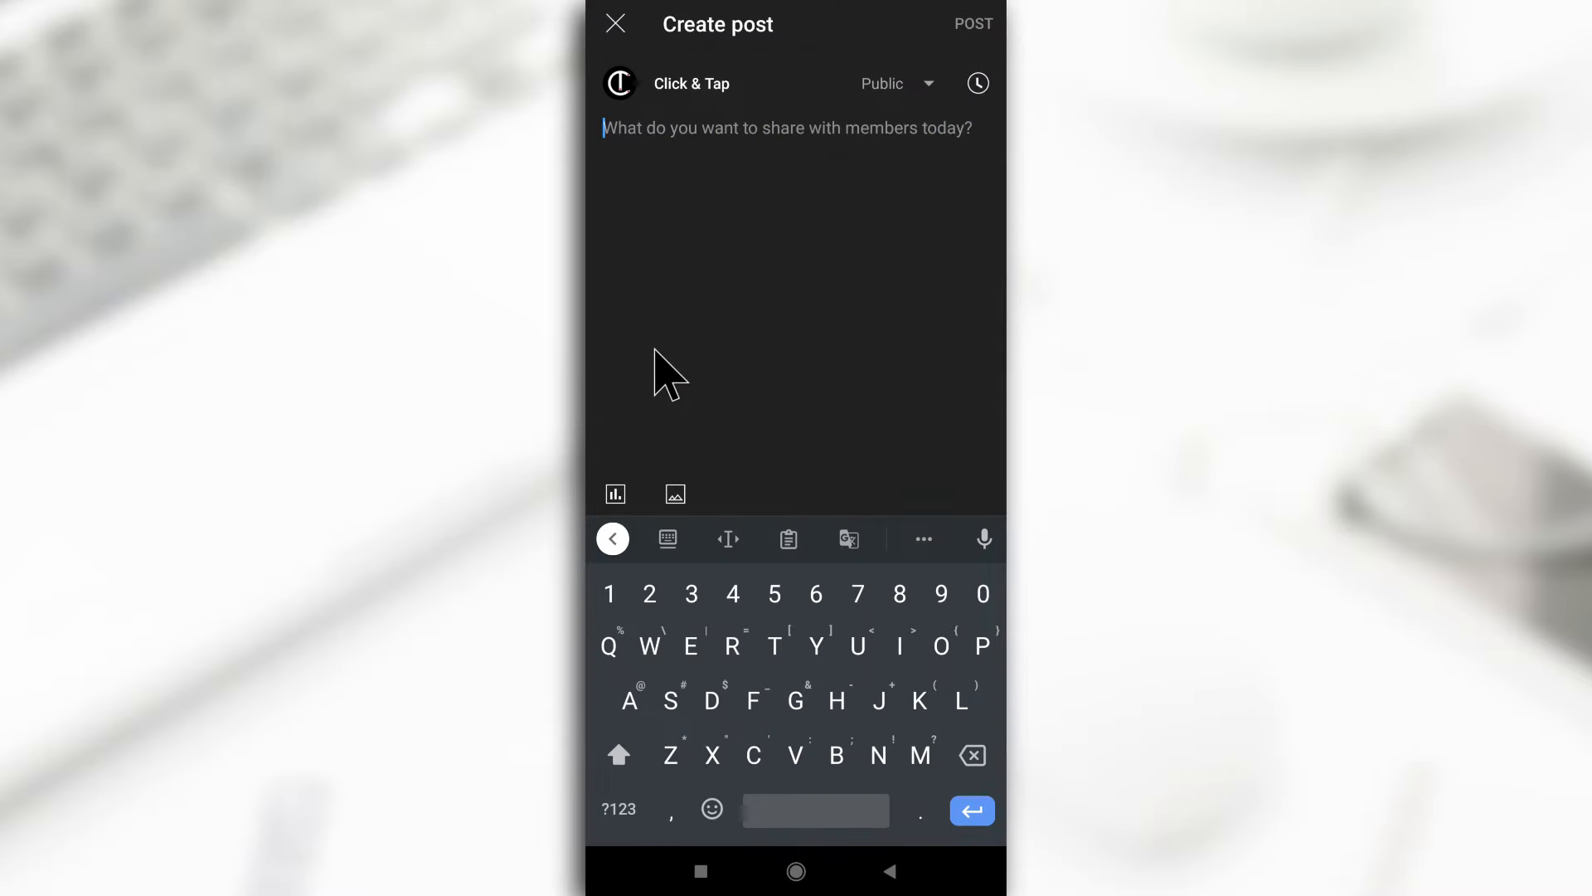
mouse_move(624, 457)
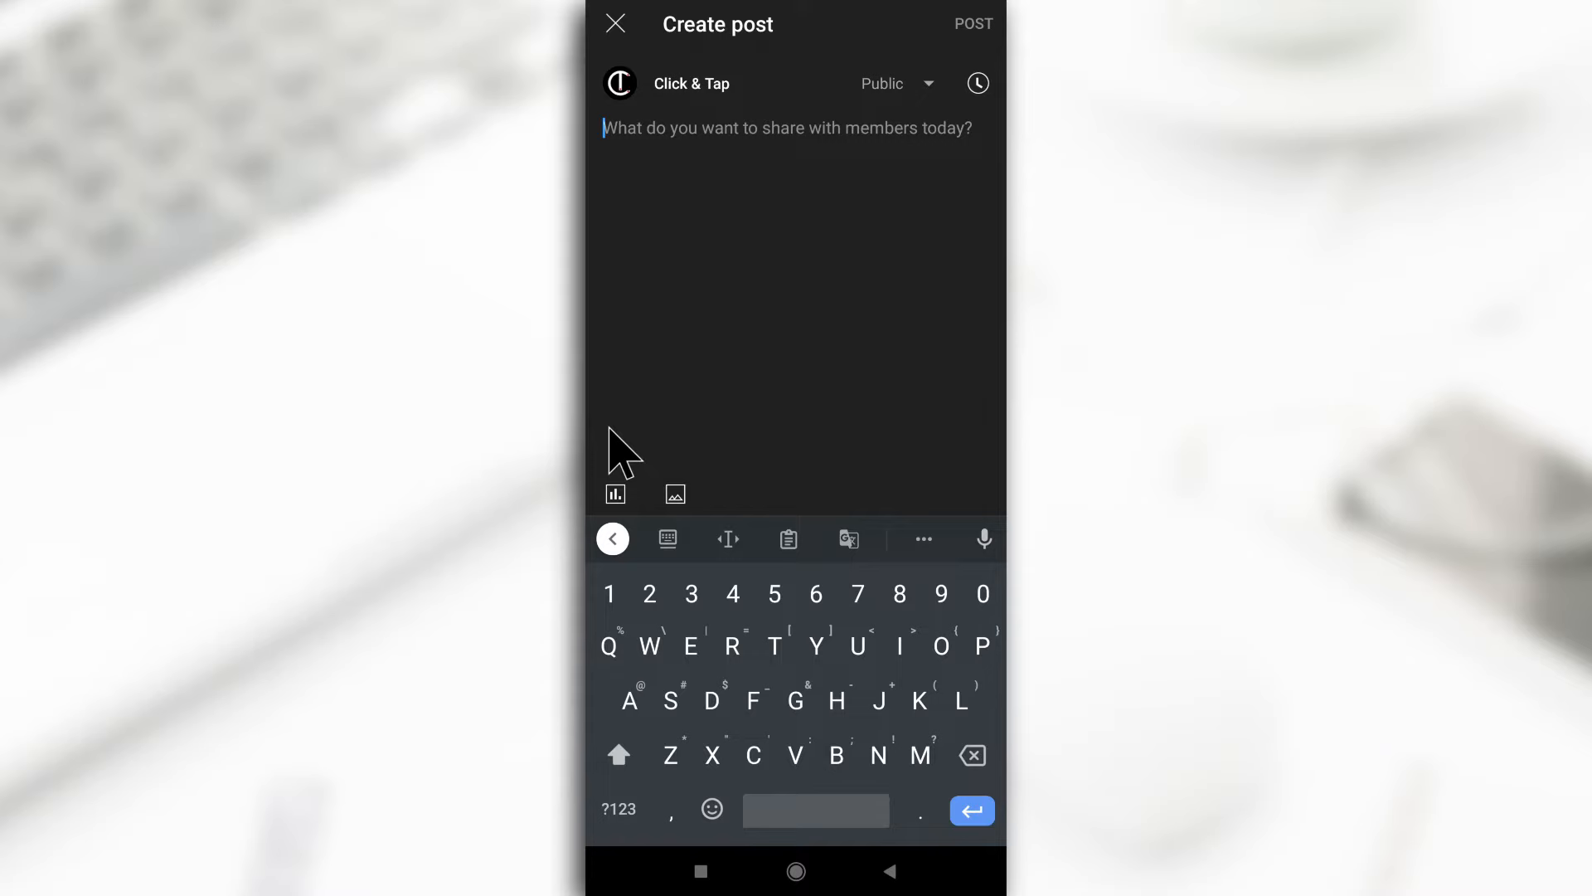
left_click(614, 494)
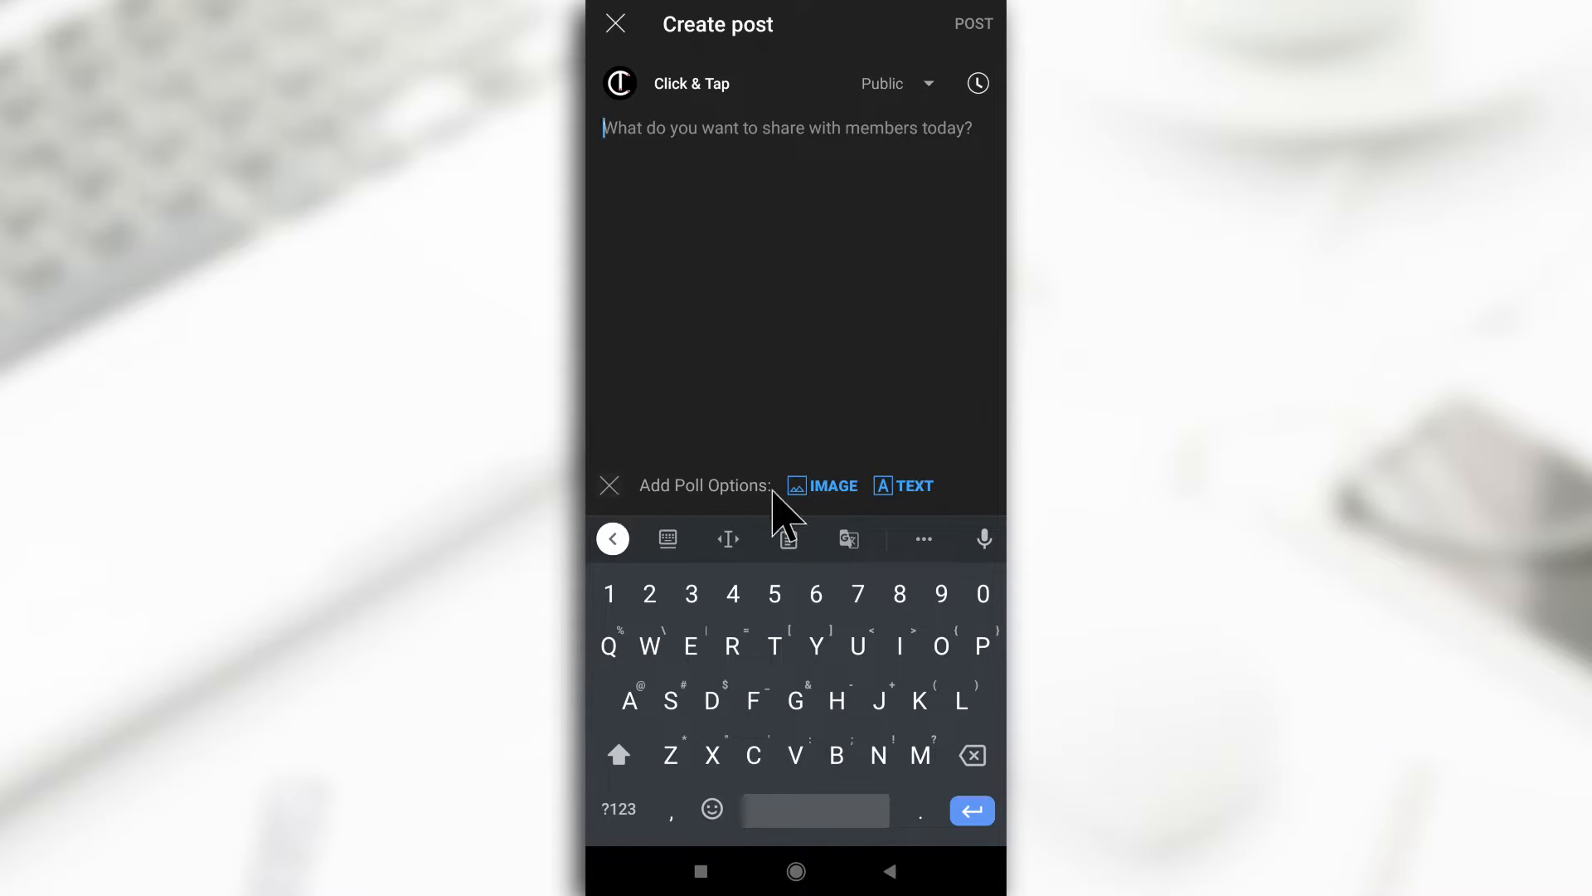
left_click(822, 484)
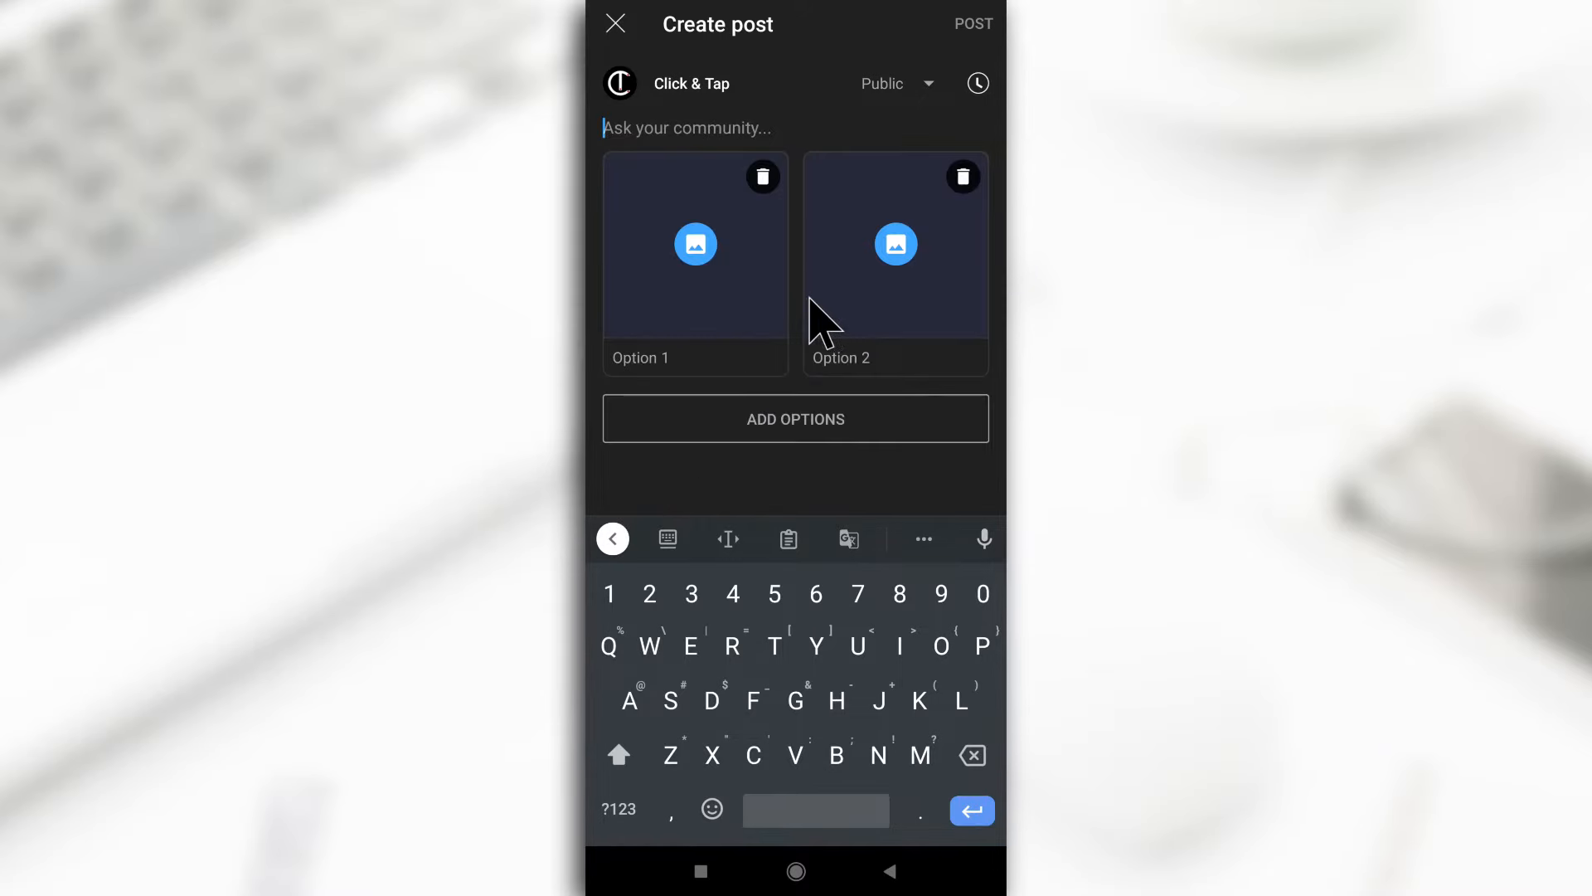
mouse_move(754, 279)
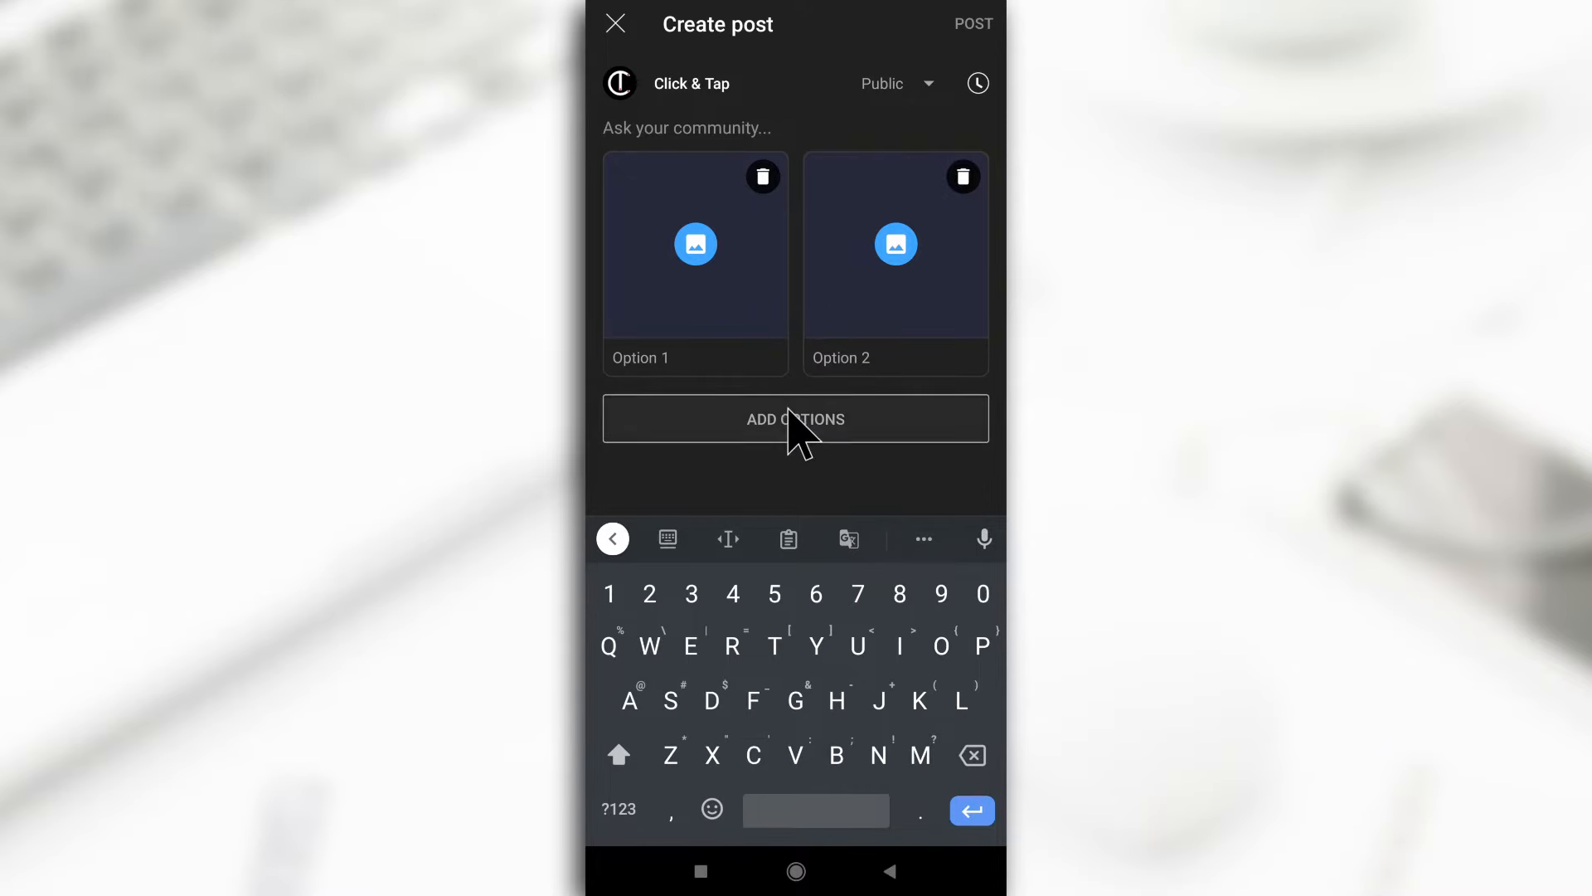
left_click(795, 418)
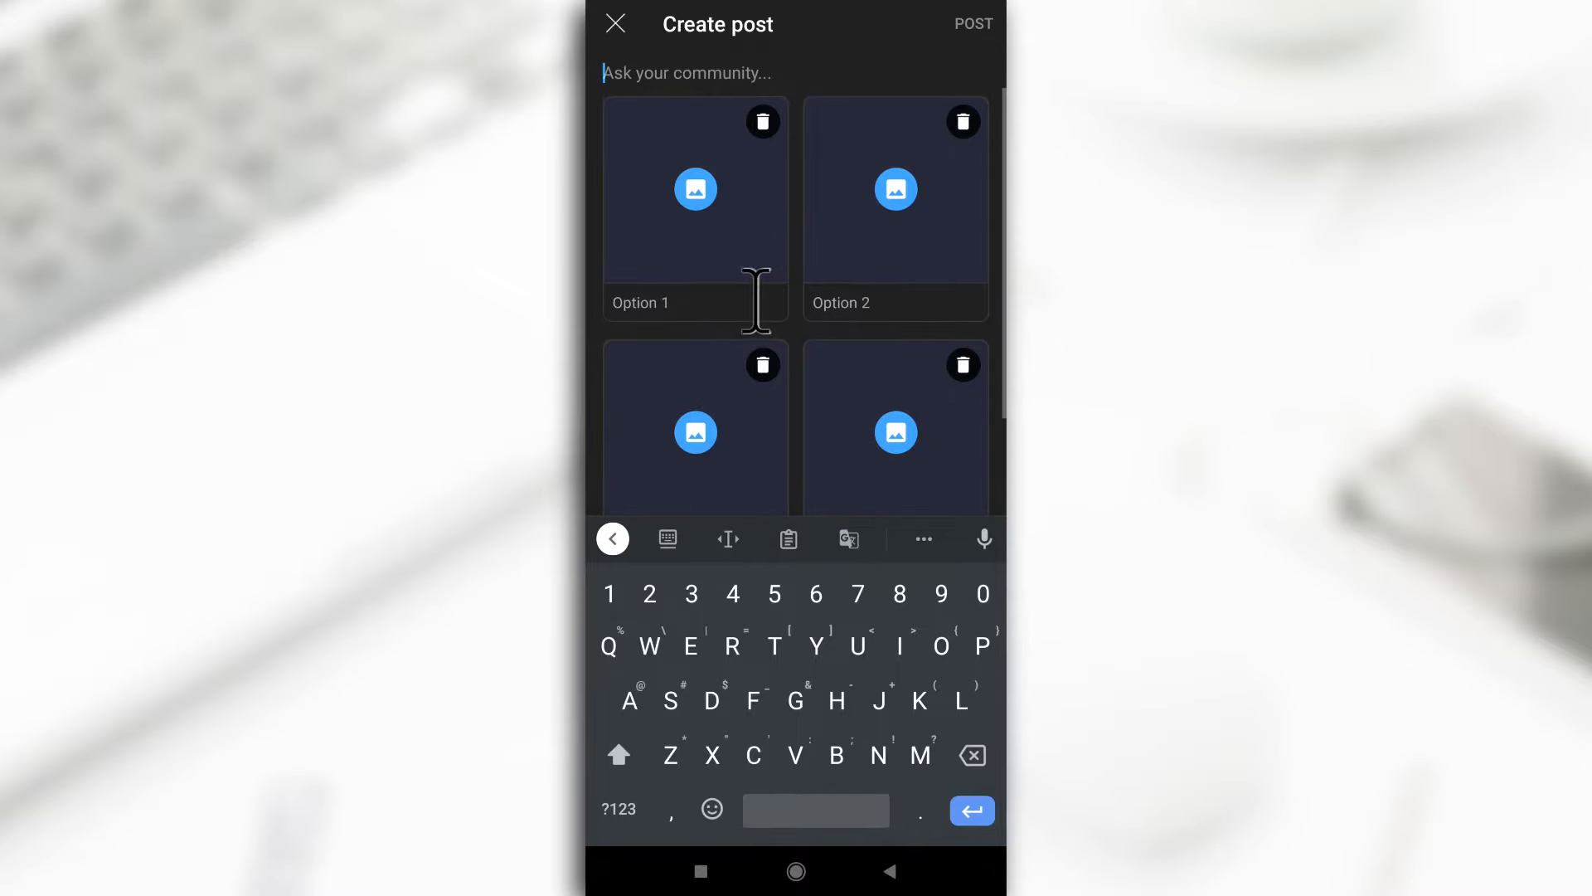
mouse_move(706, 213)
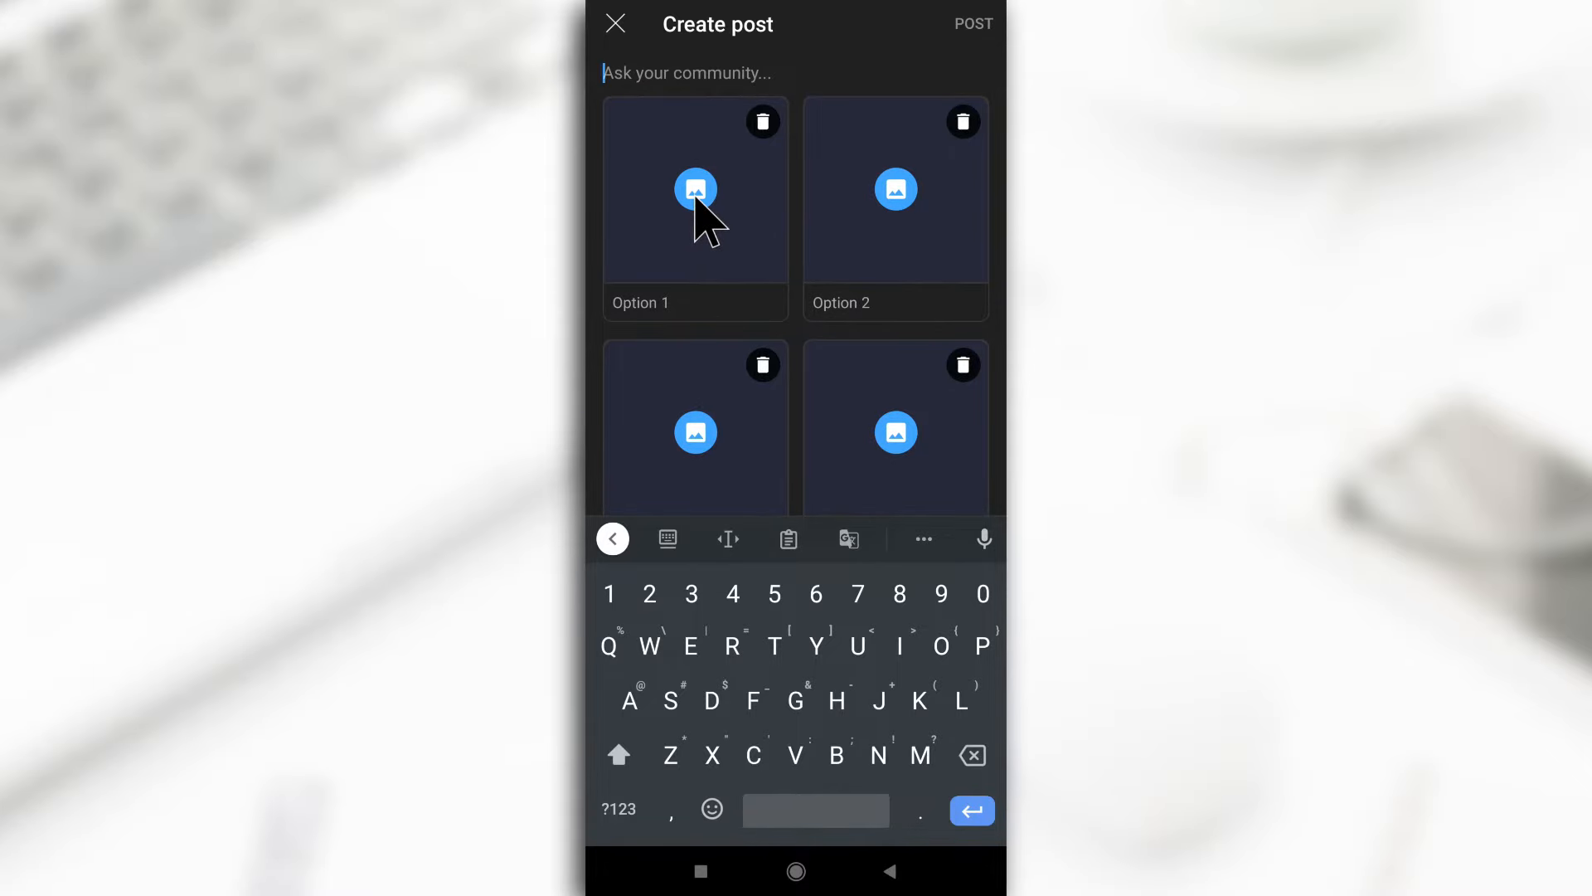
- Pick gallery pictures for all four poll options, using Spider-Man for Option 4
left_click(695, 190)
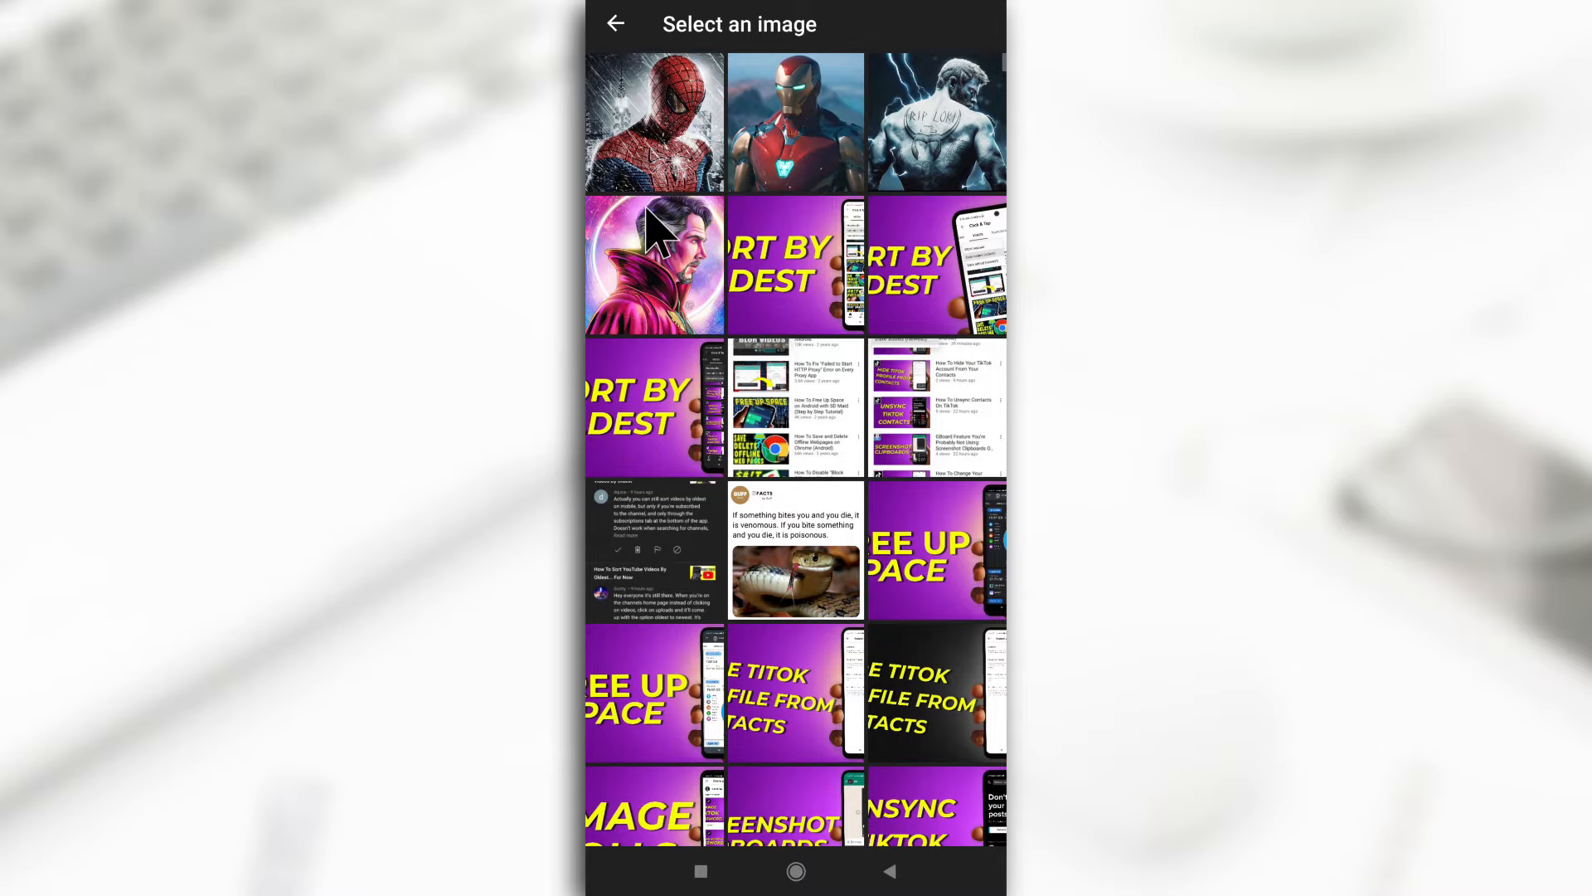
mouse_move(670, 181)
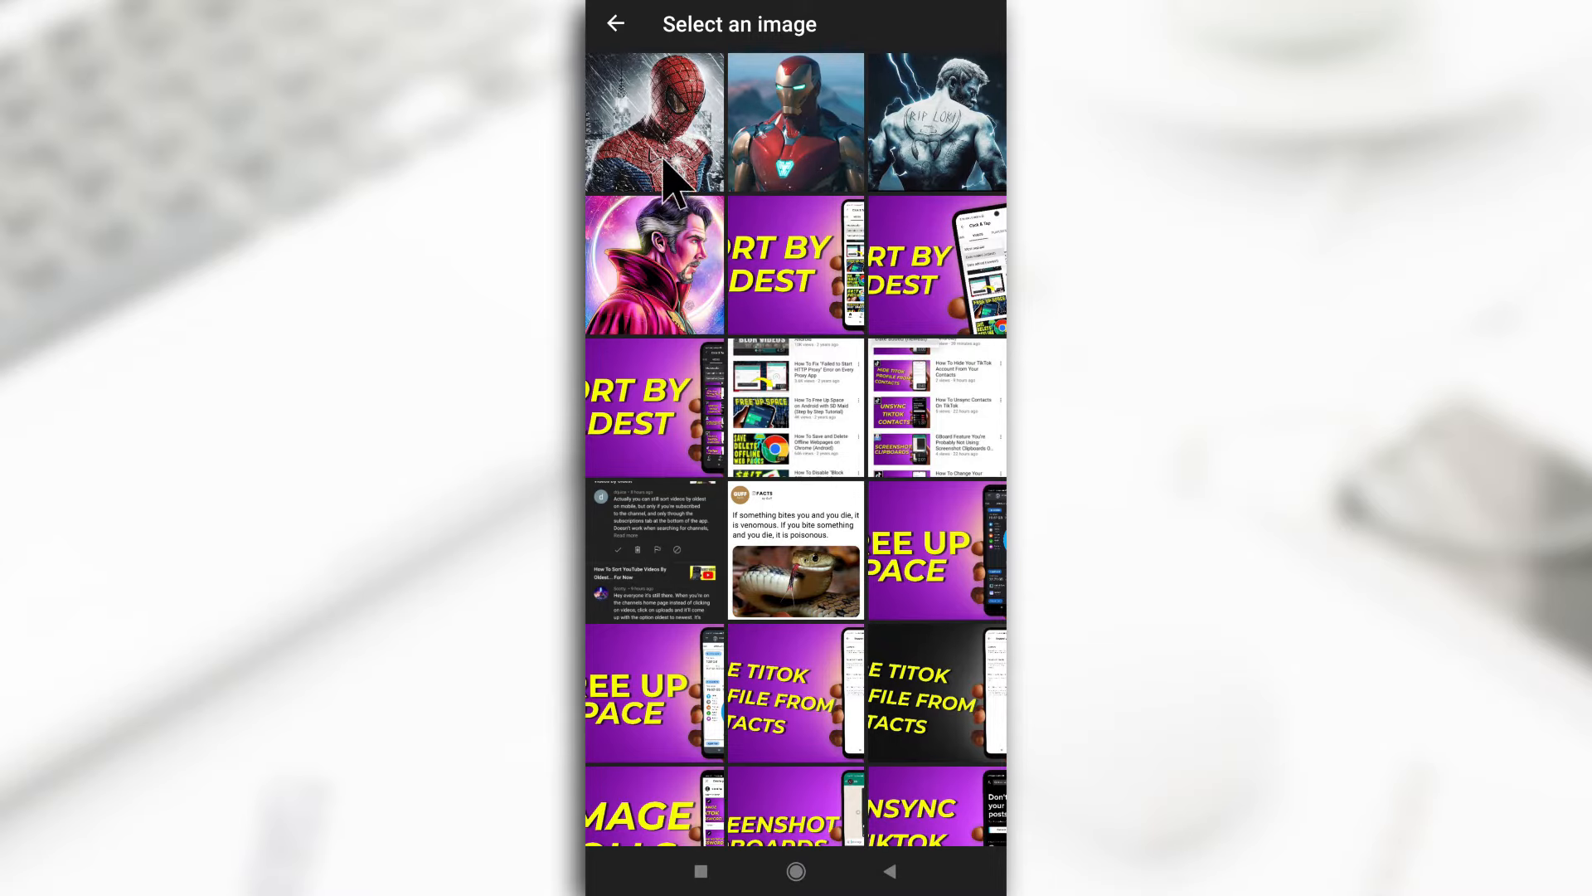
mouse_move(861, 150)
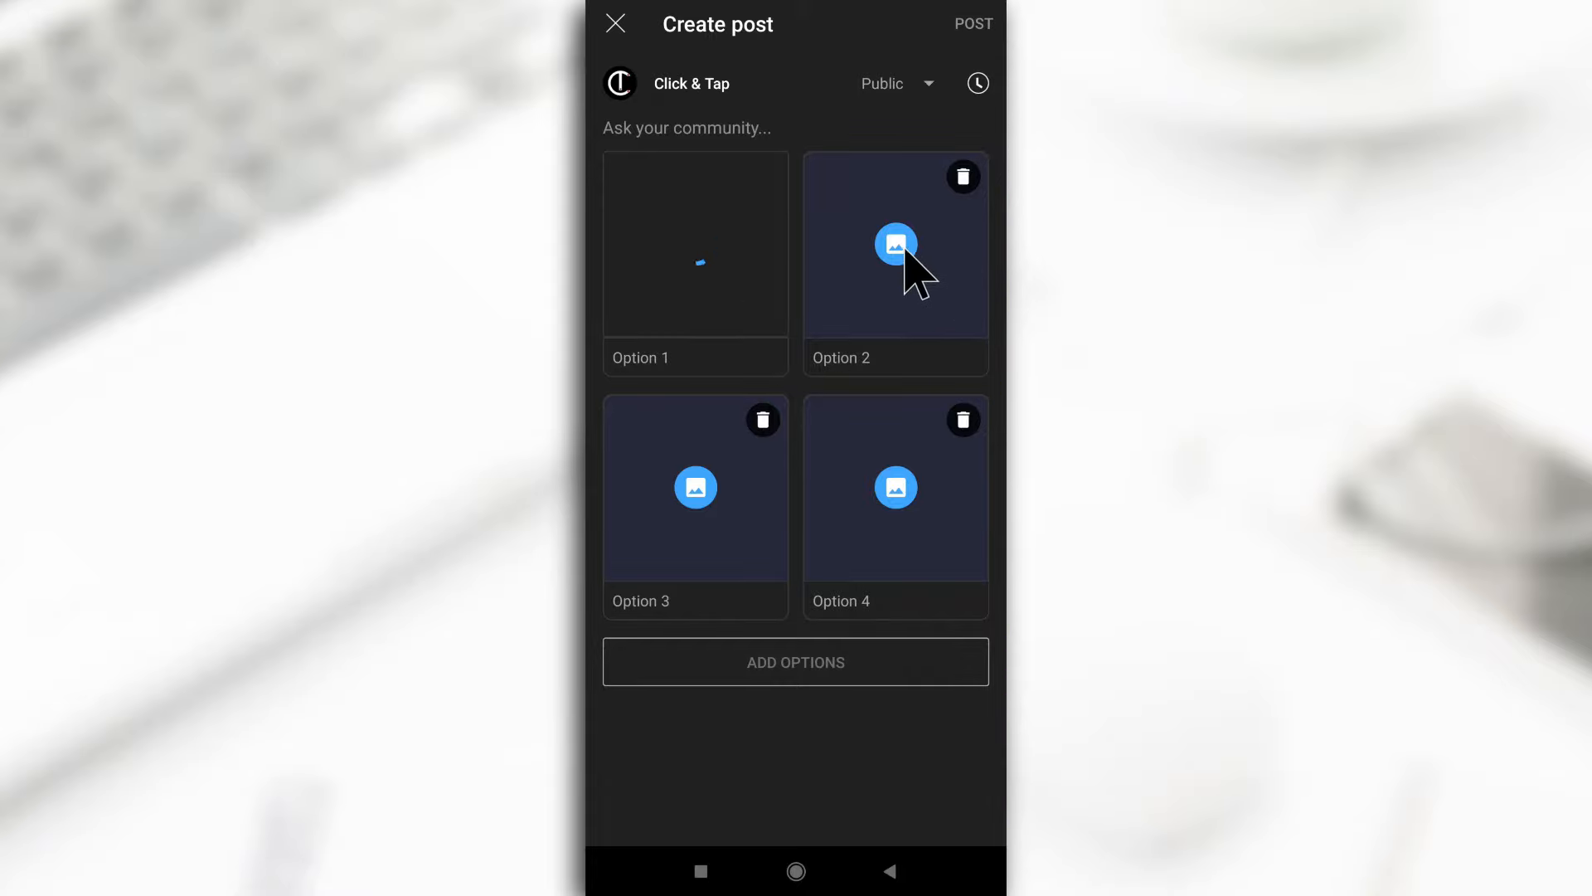
left_click(894, 244)
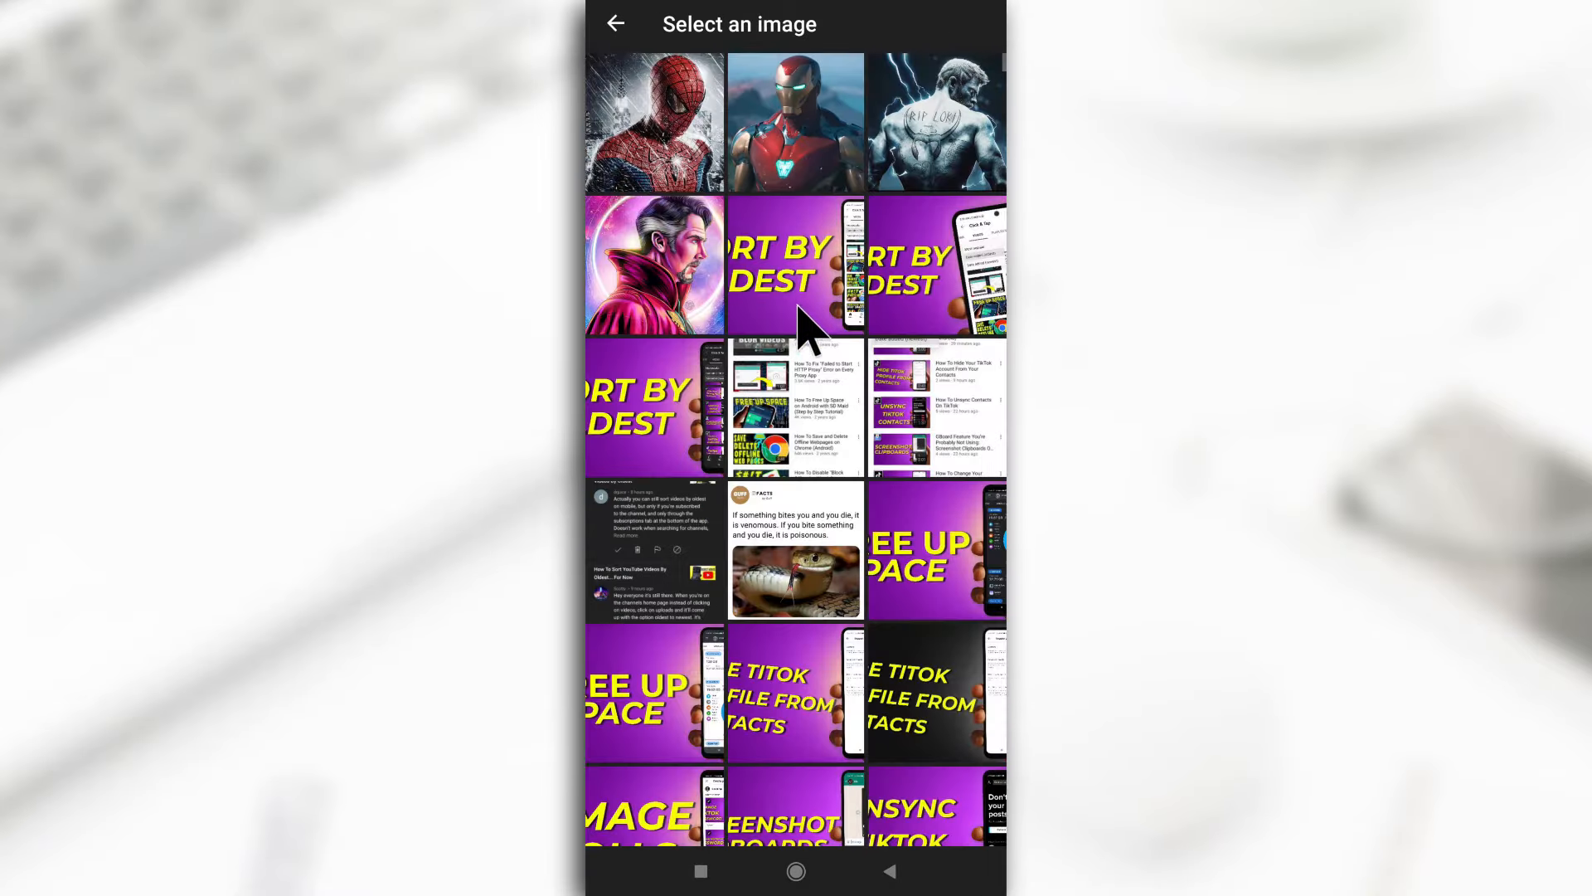
left_click(796, 264)
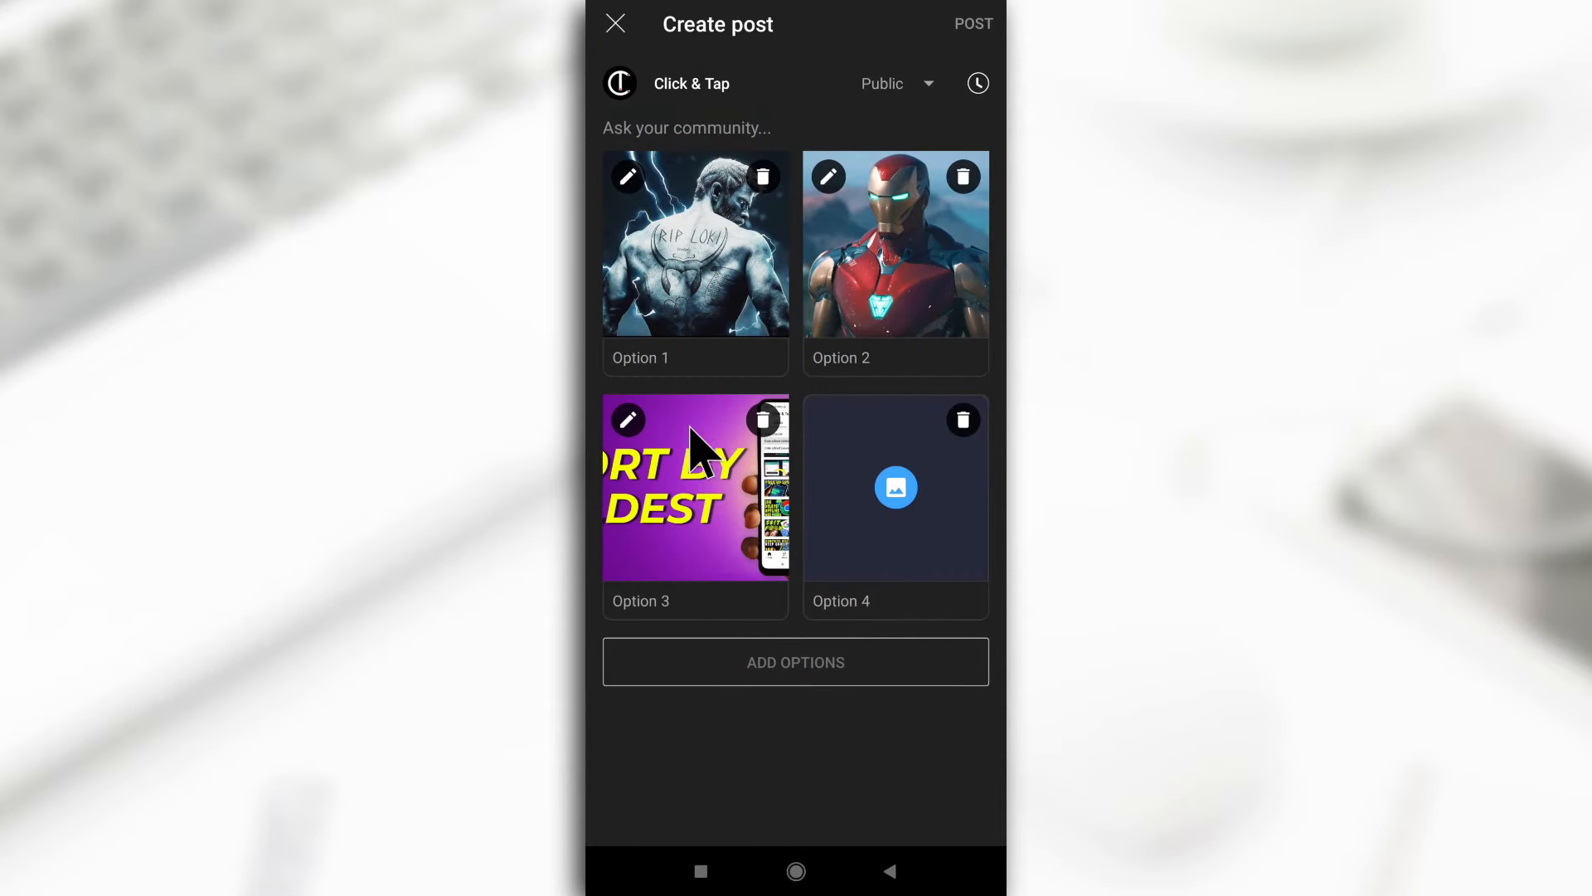
mouse_move(766, 508)
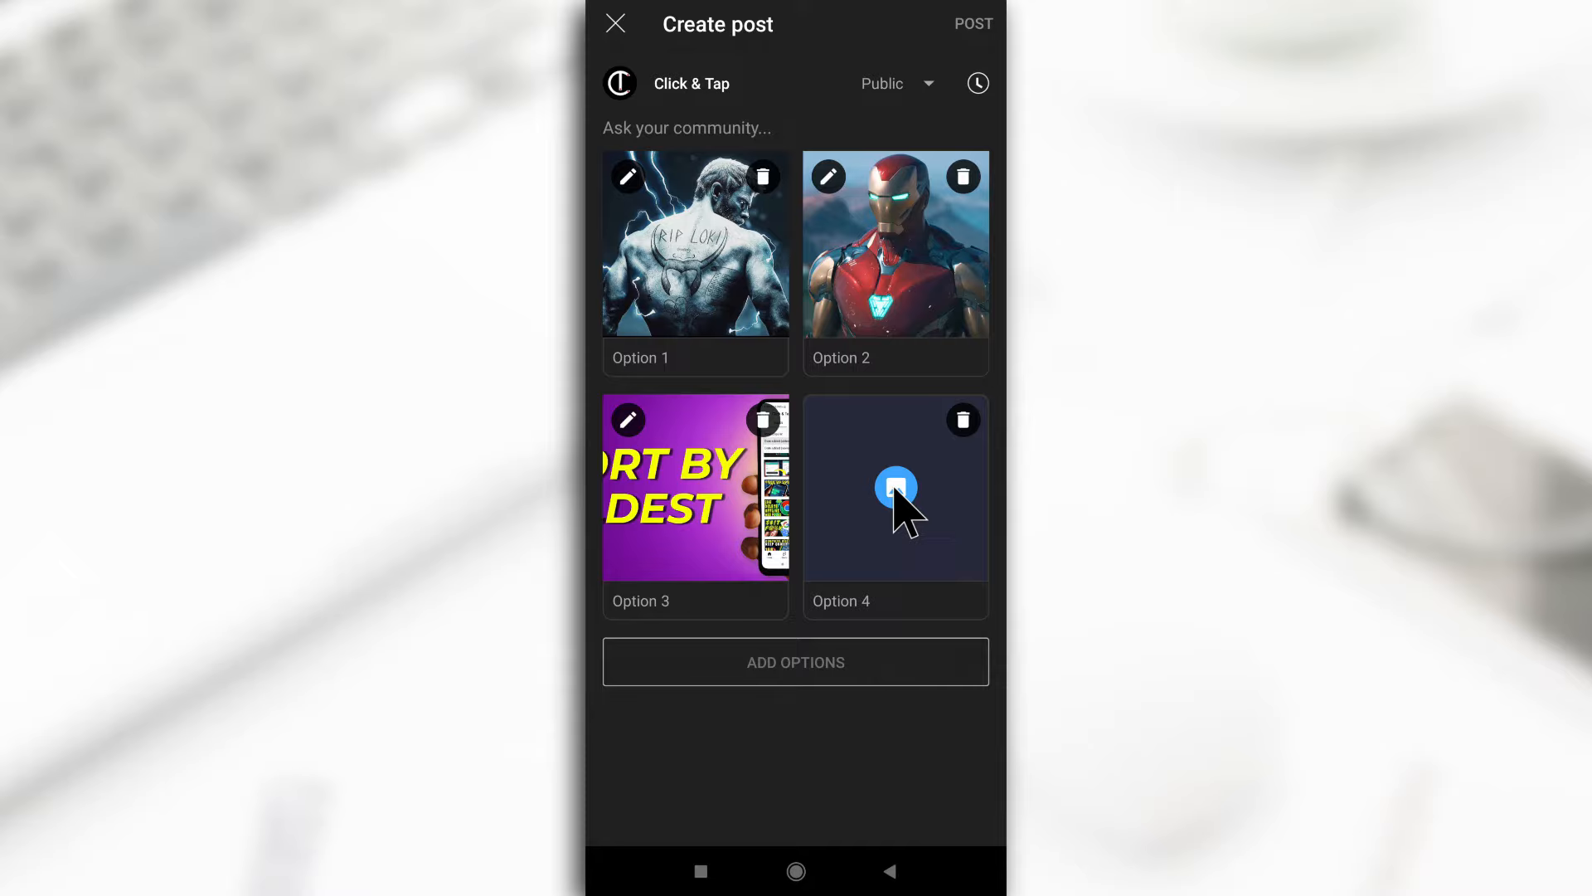
left_click(895, 486)
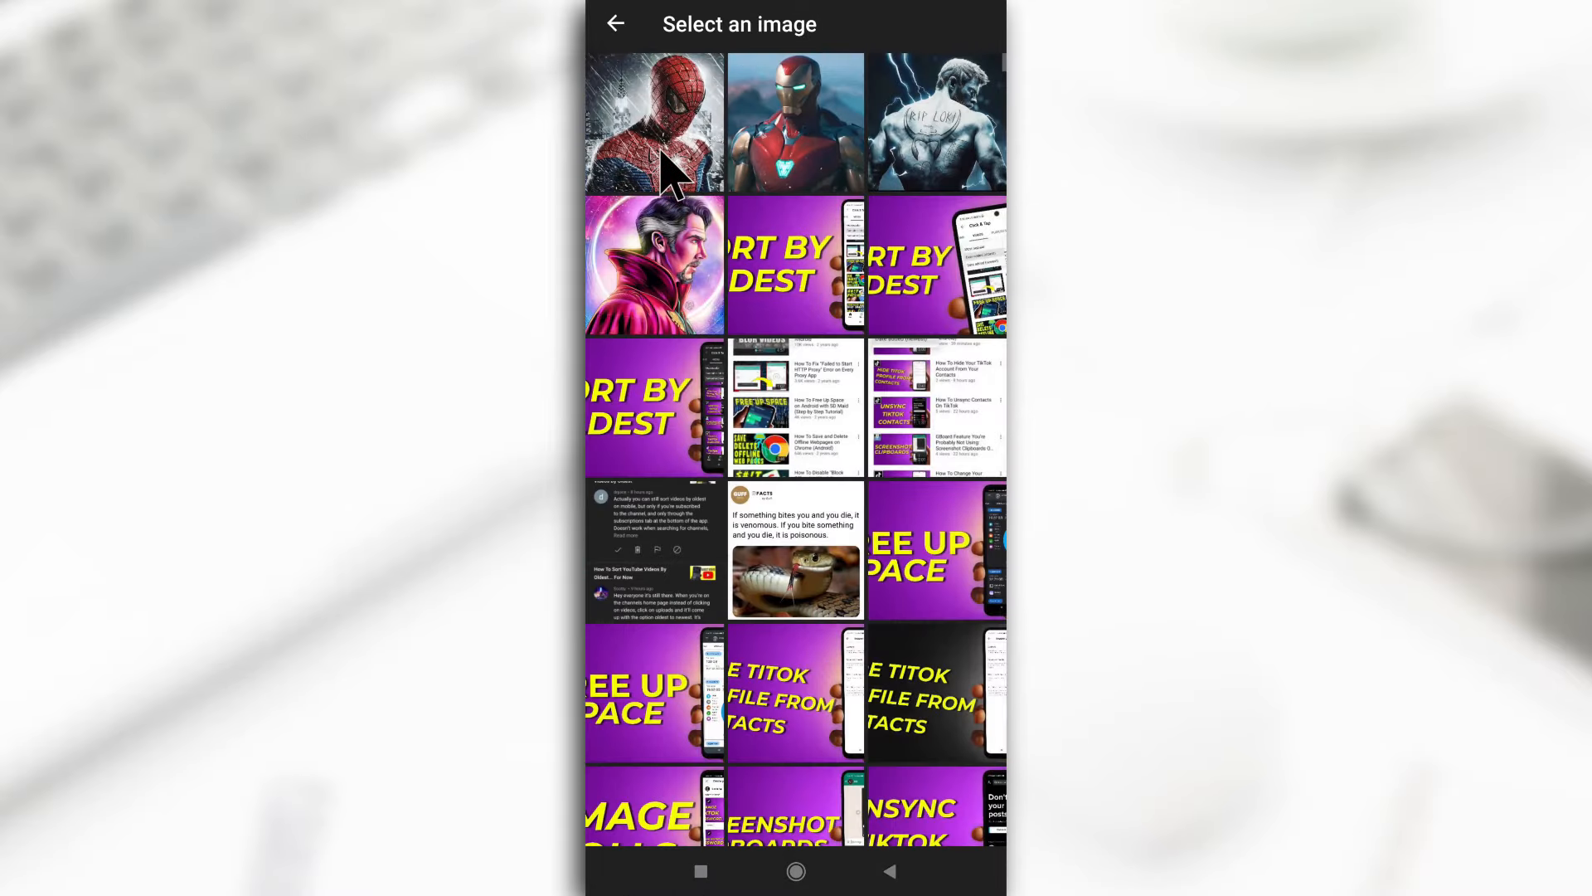
left_click(655, 119)
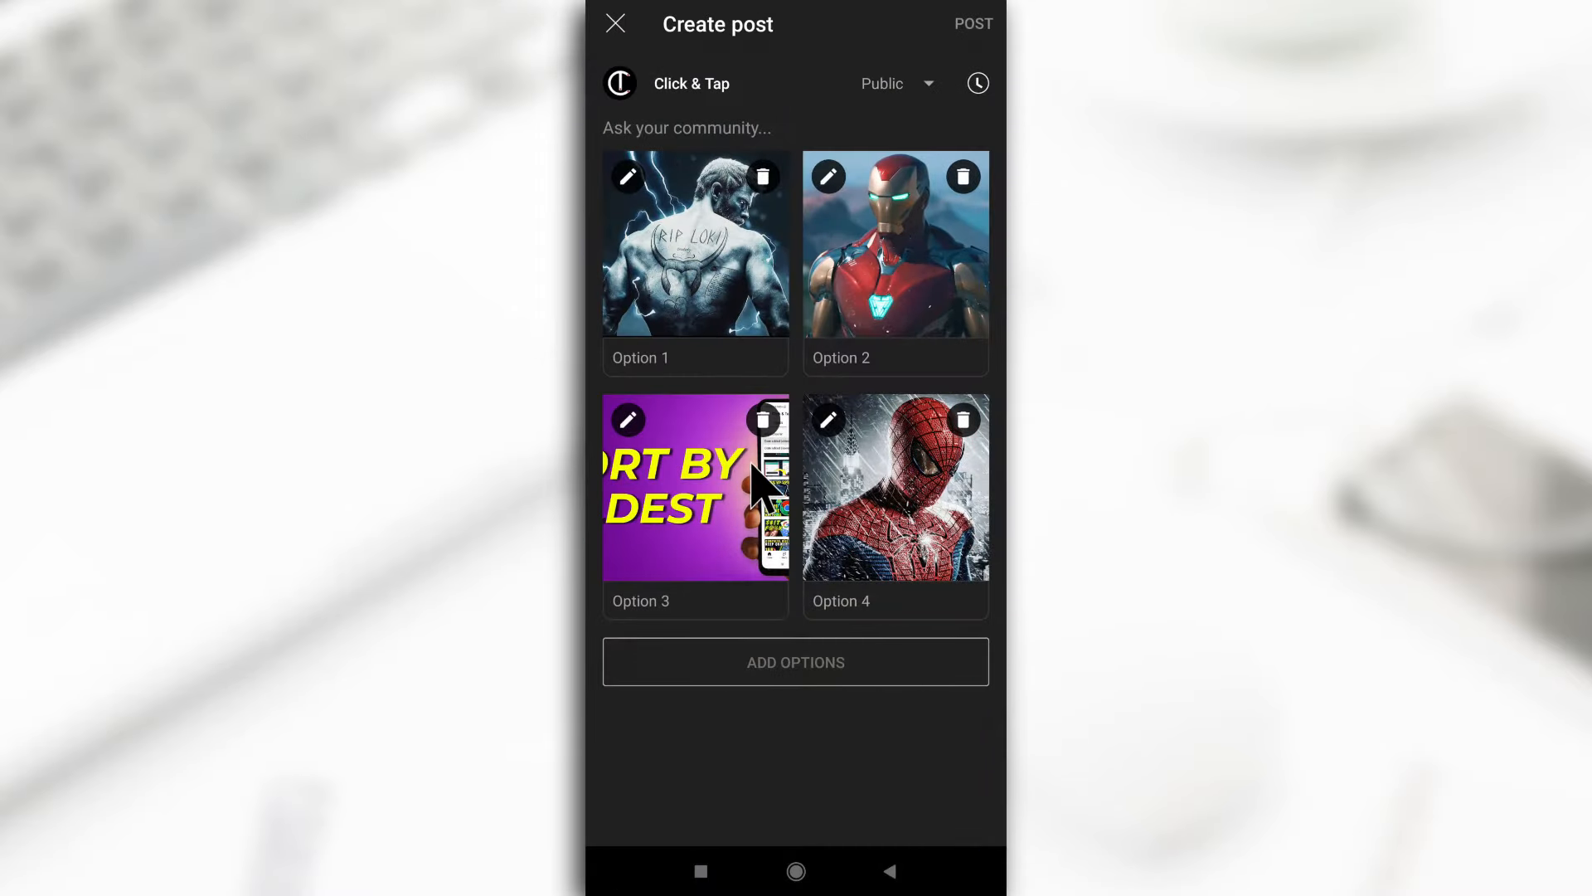
mouse_move(733, 488)
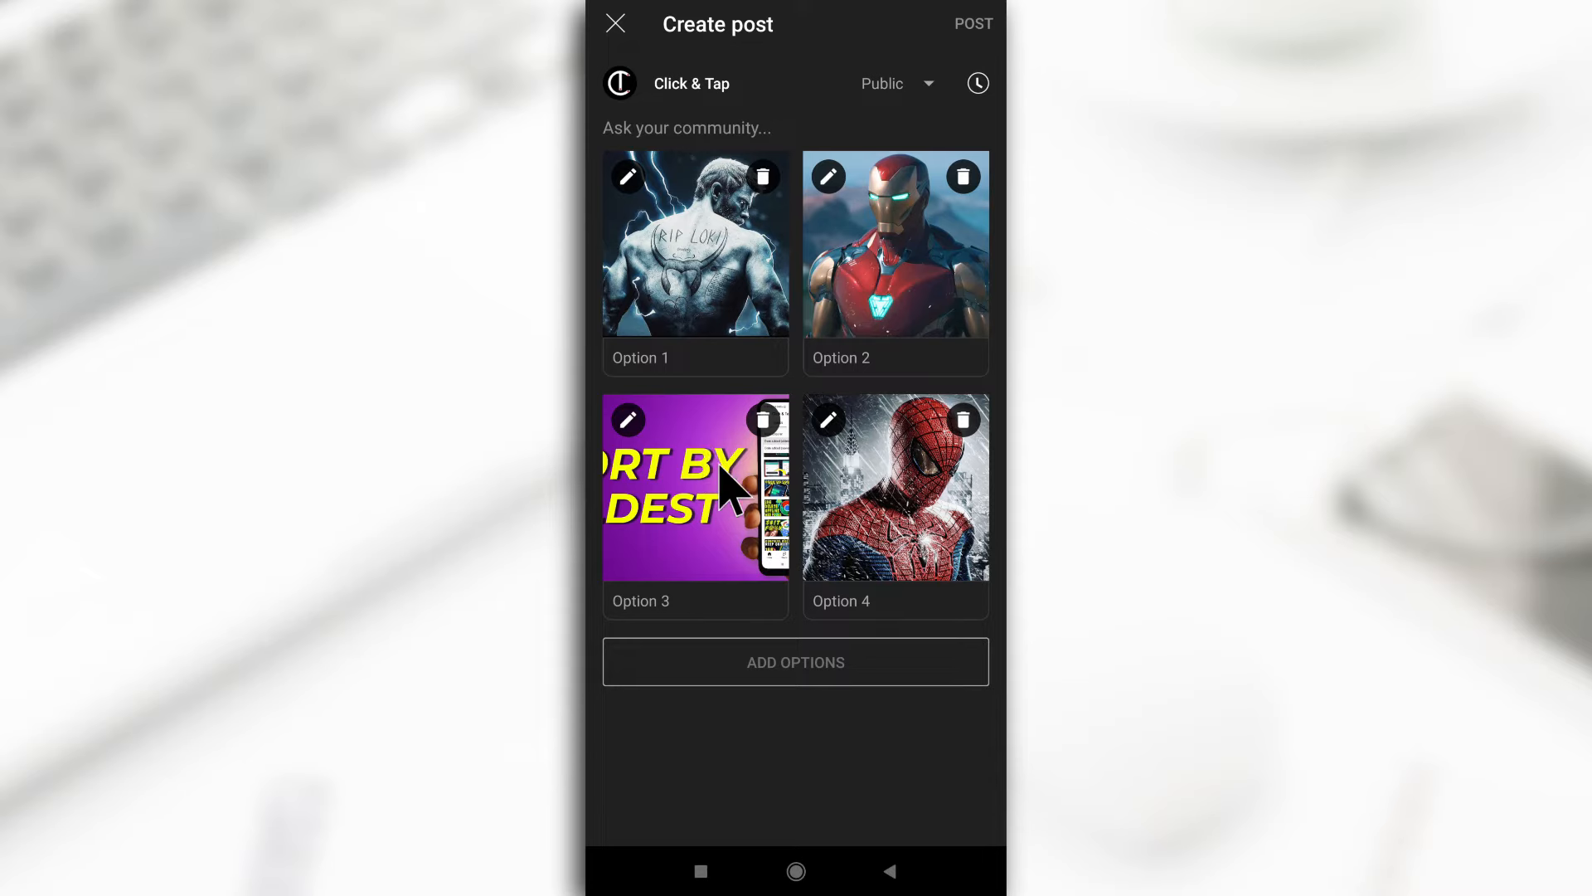
mouse_move(706, 507)
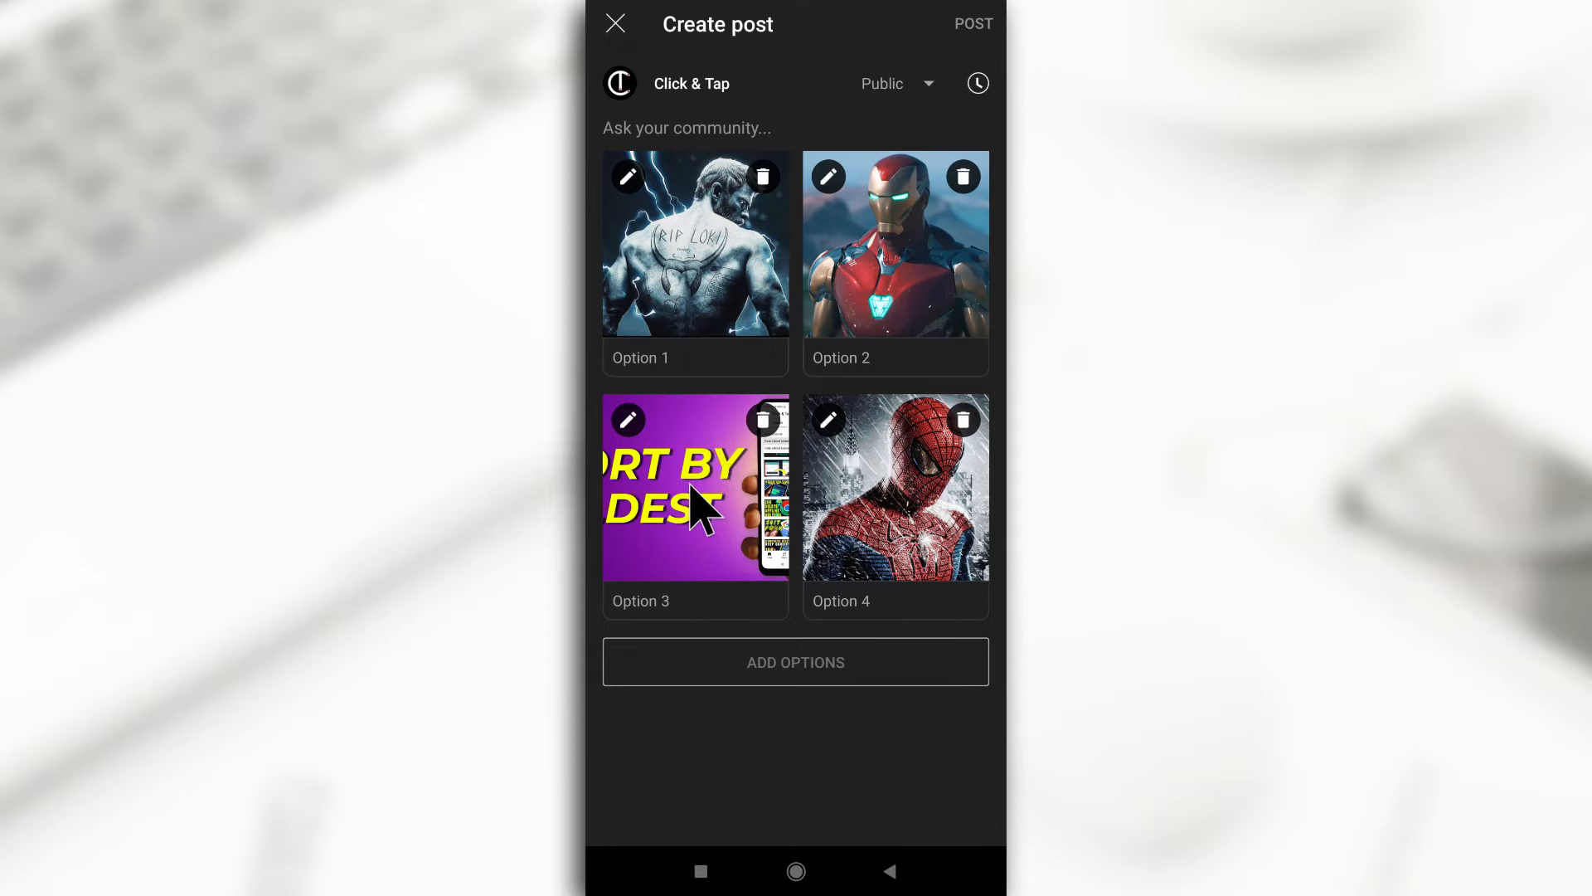
mouse_move(706, 507)
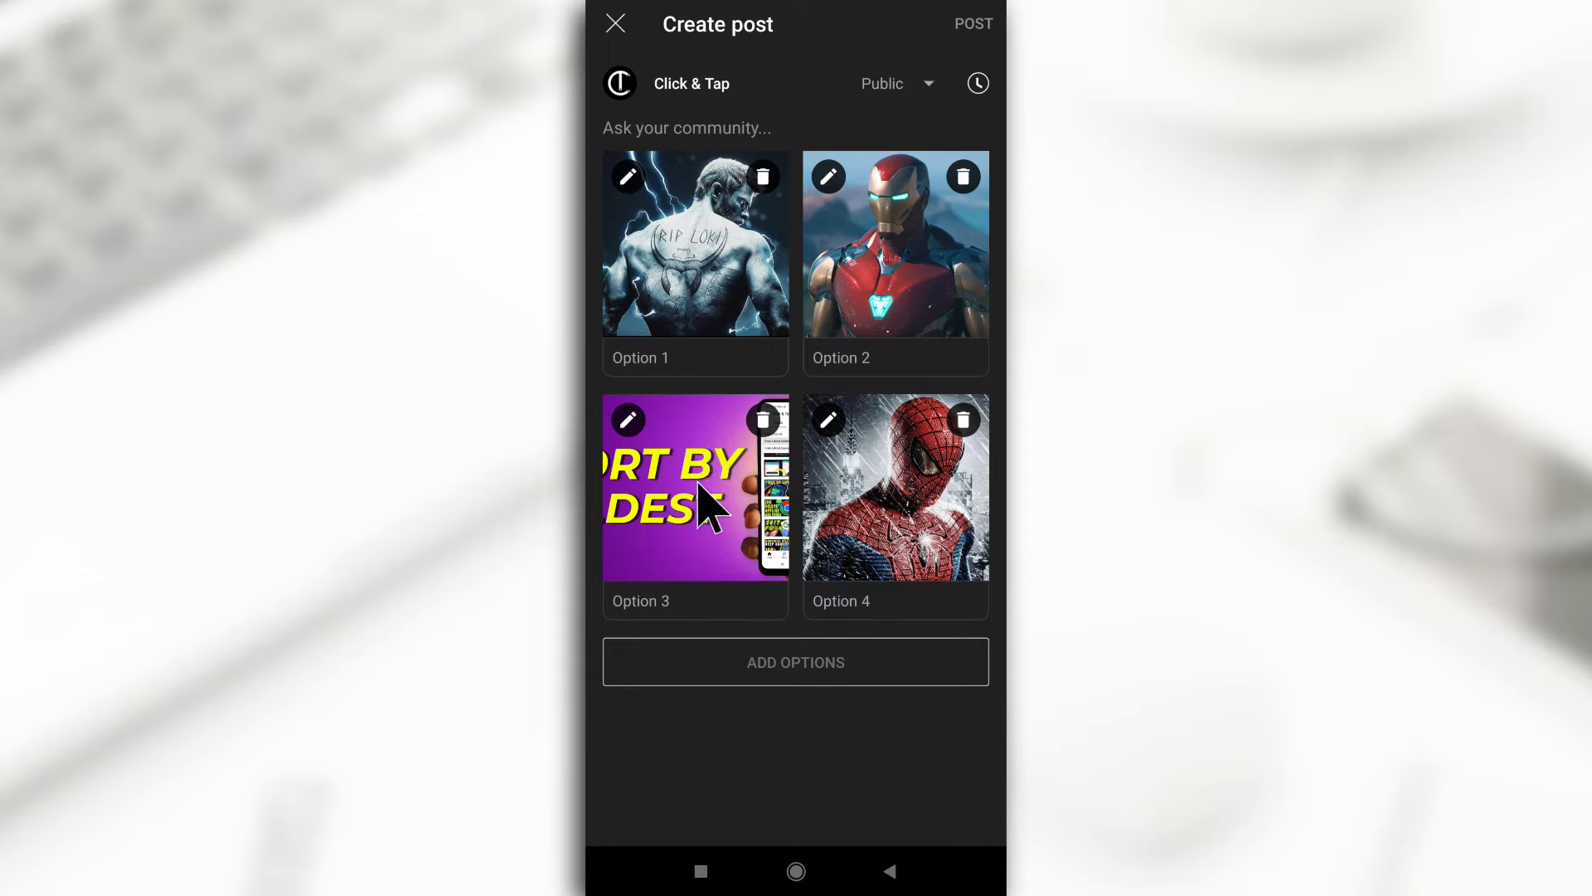
mouse_move(781, 447)
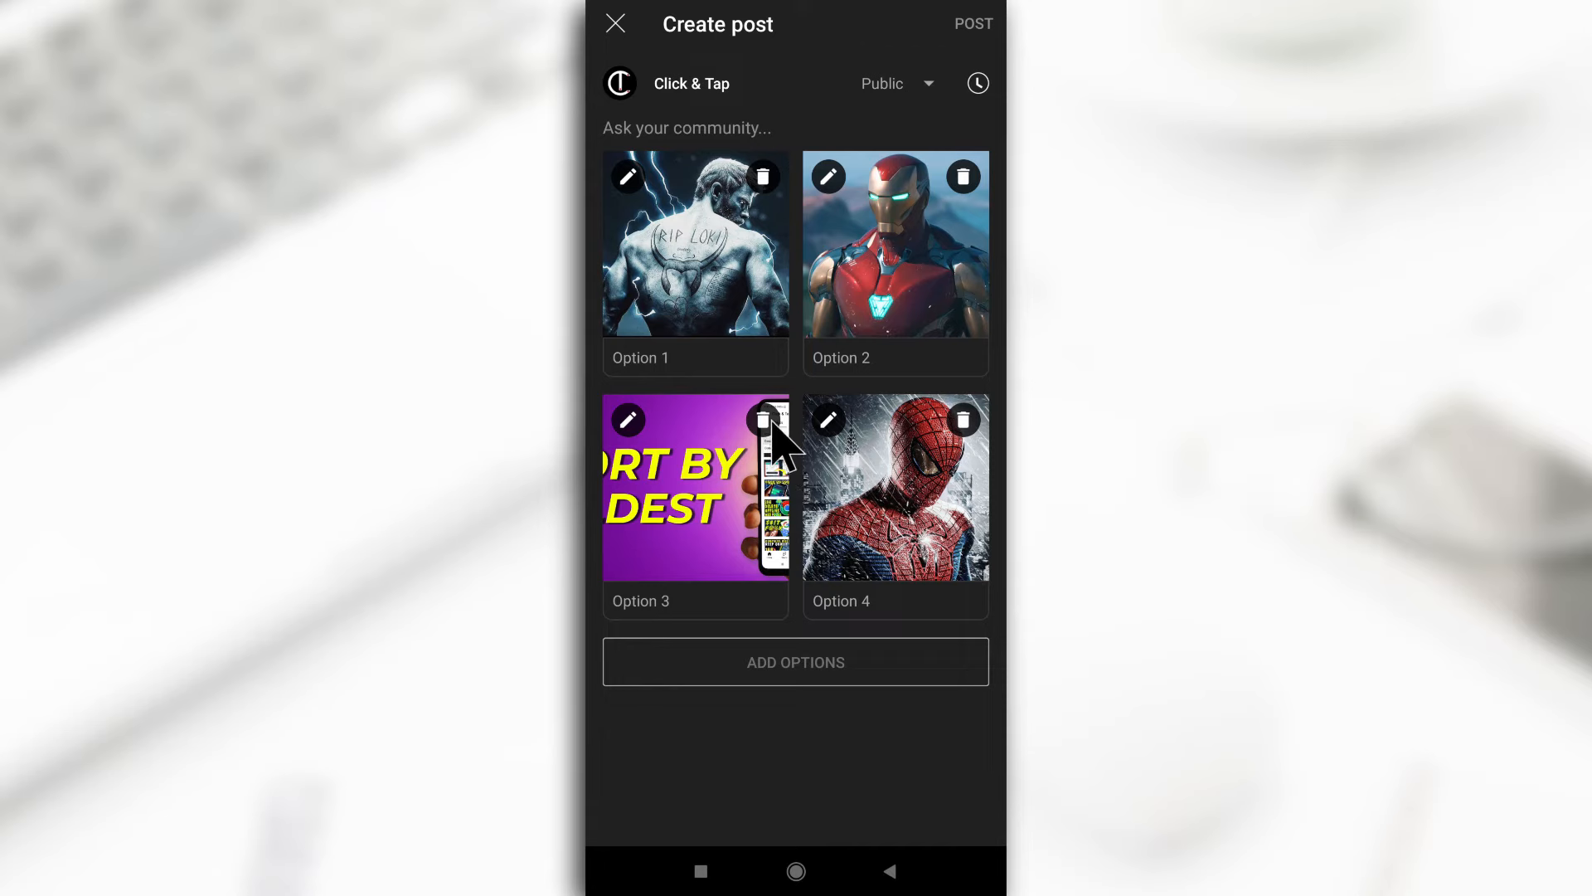
- Delete the purple thumbnail option and add a Dr Strange picture as option four
left_click(763, 420)
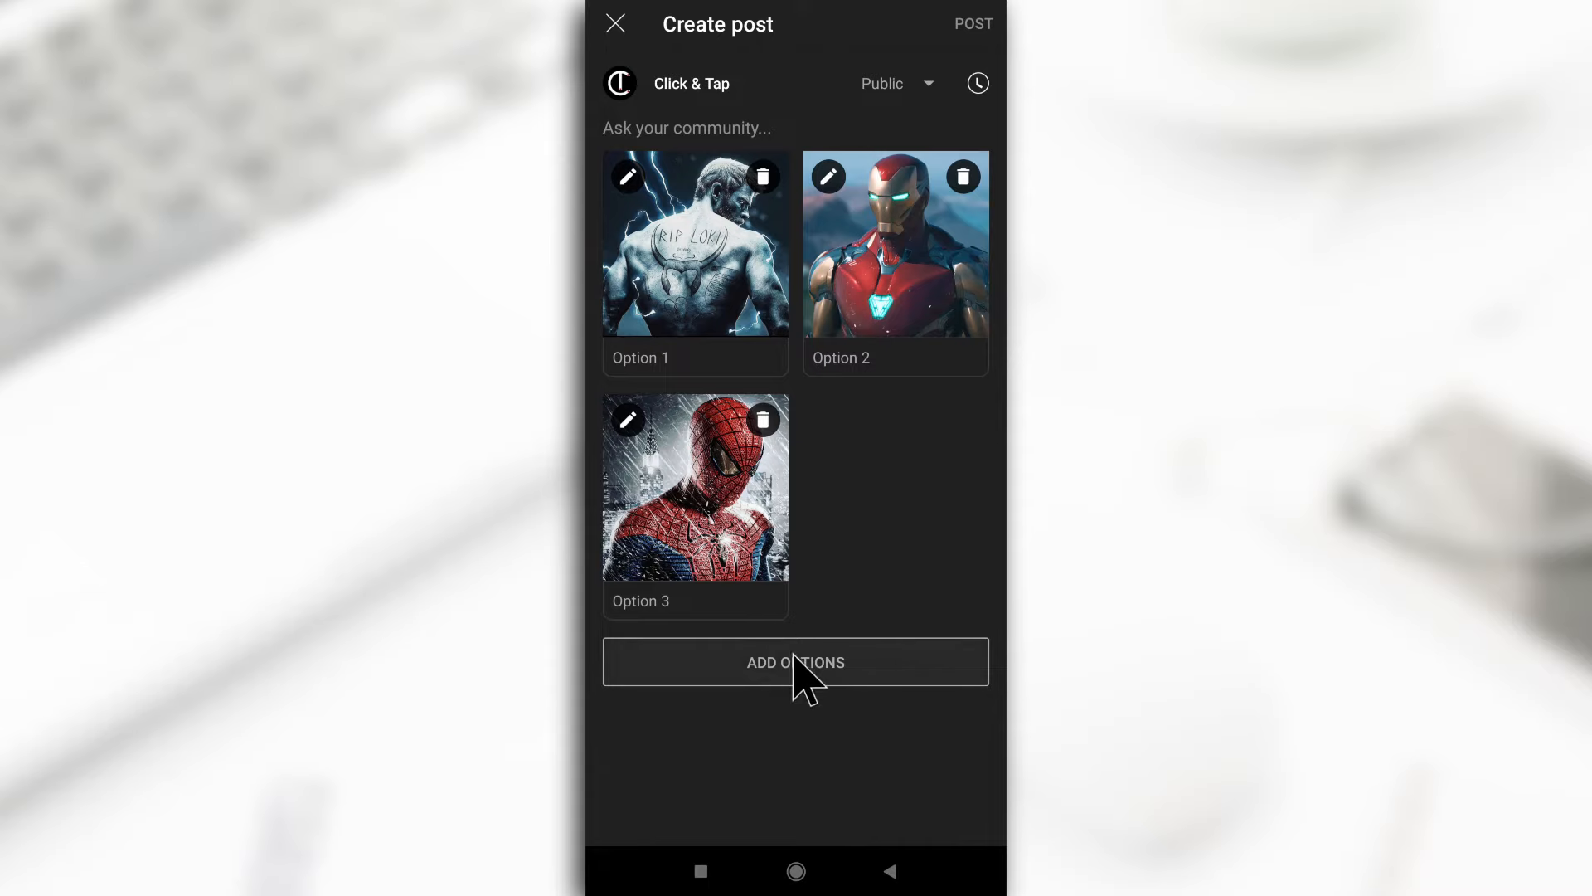
left_click(796, 661)
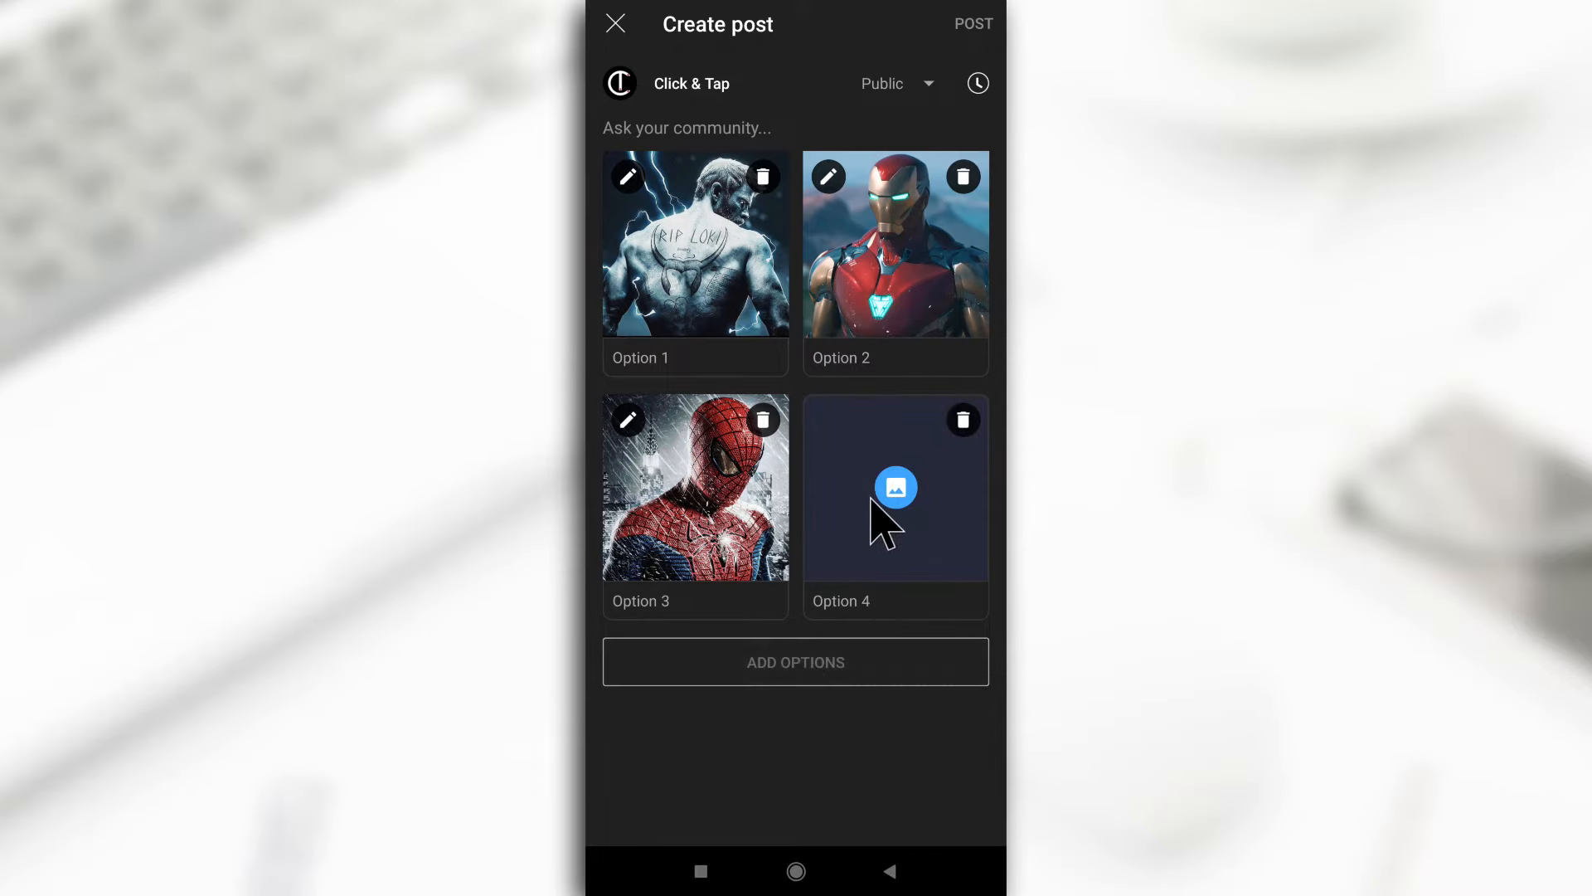
left_click(894, 488)
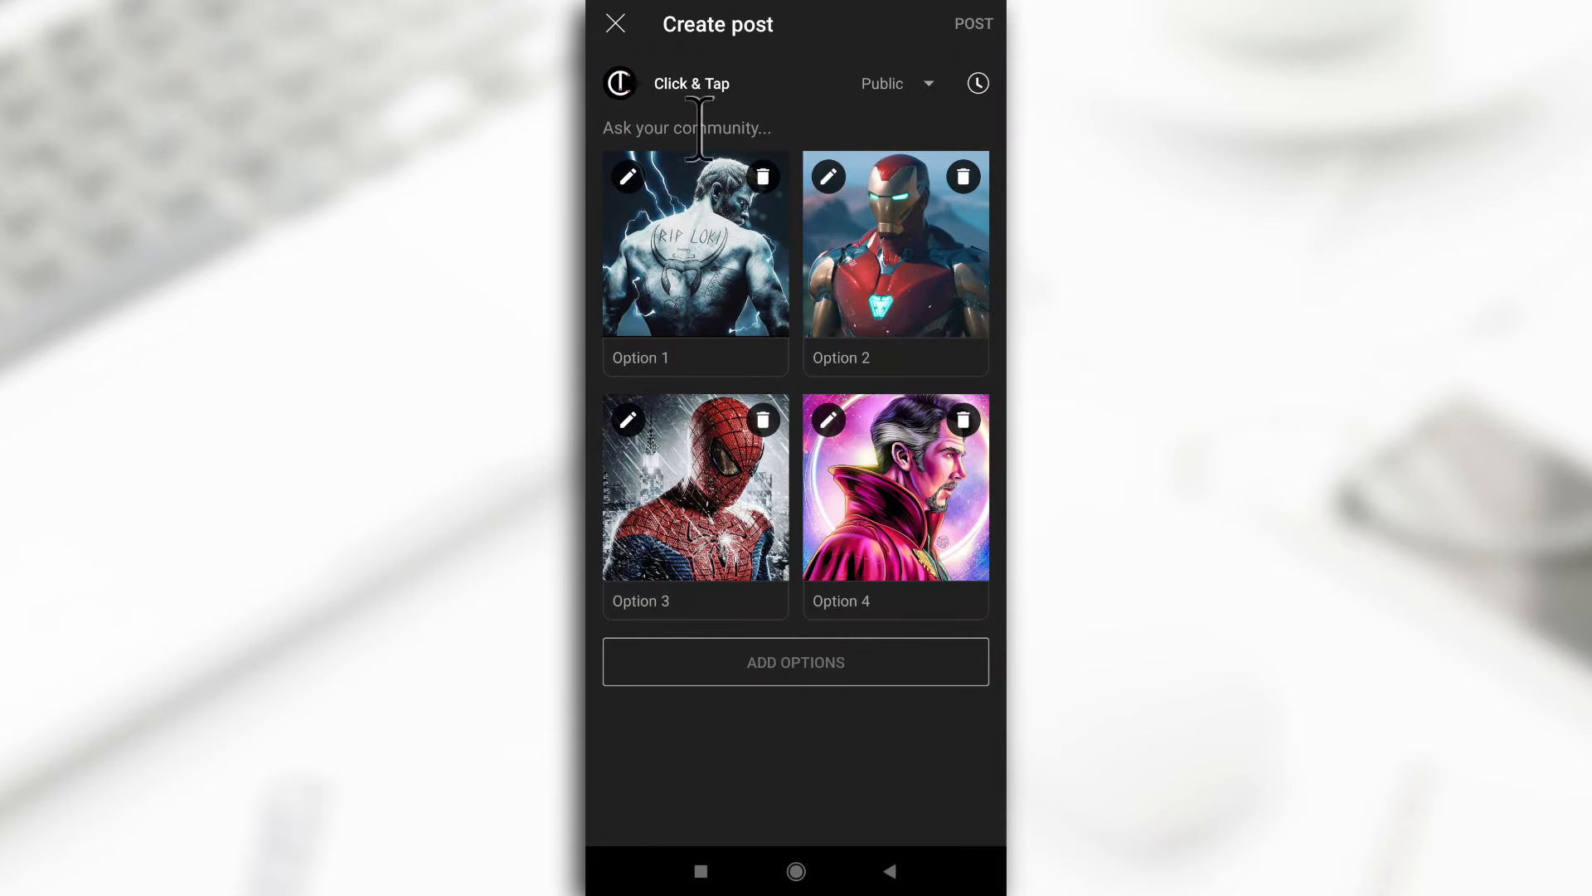
- Enter the question "Who's the best superhero?" and label options Thor, Ironman, Spiderman, Dr Strange
left_click(688, 128)
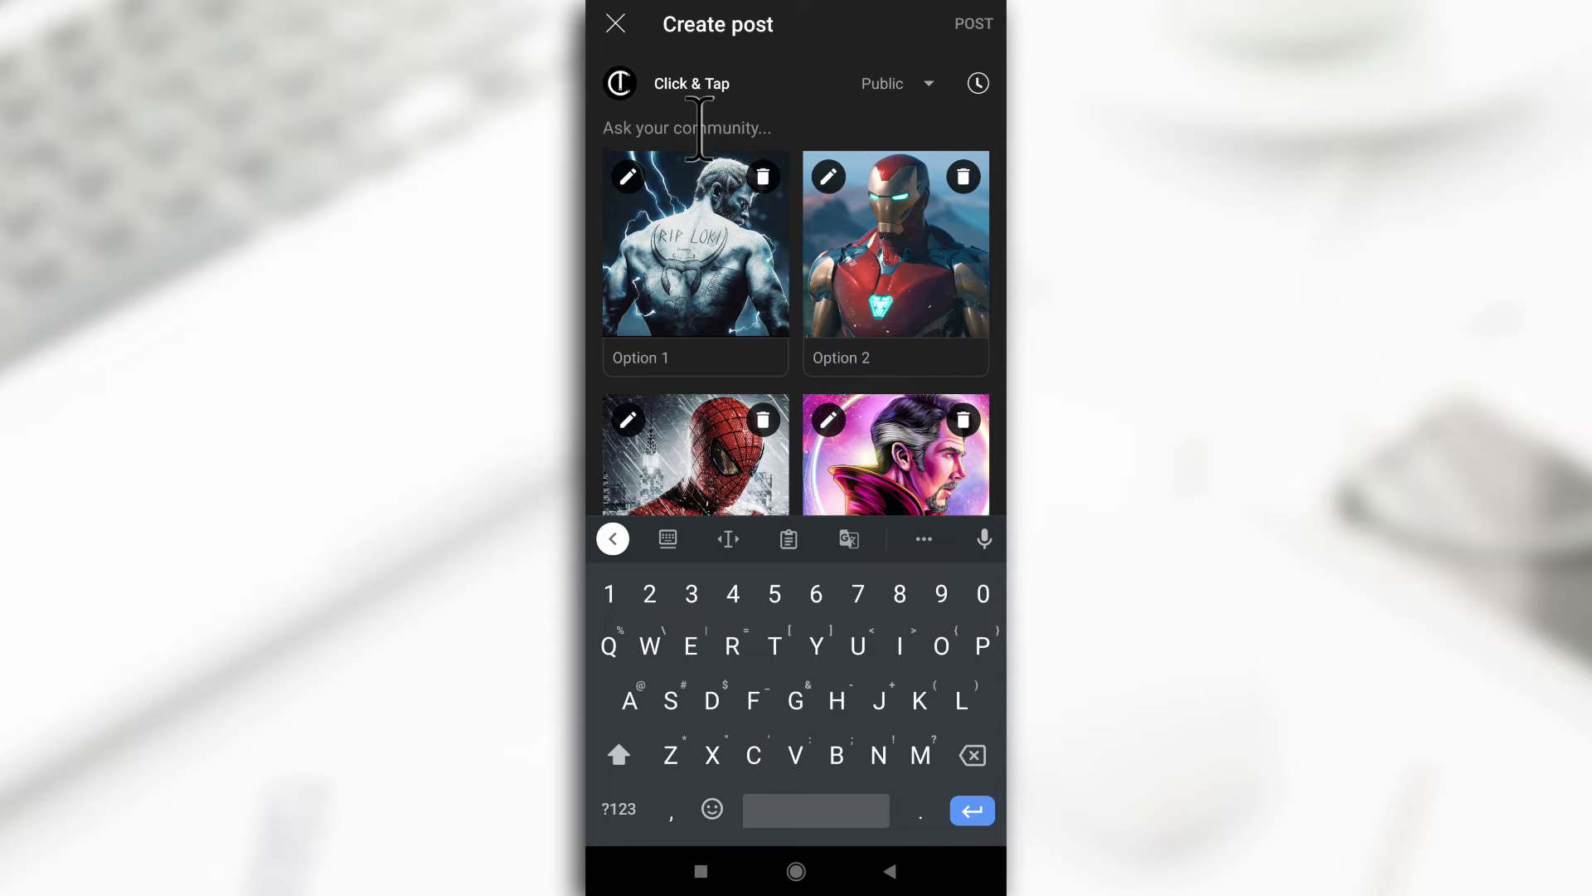
type("Who's the best")
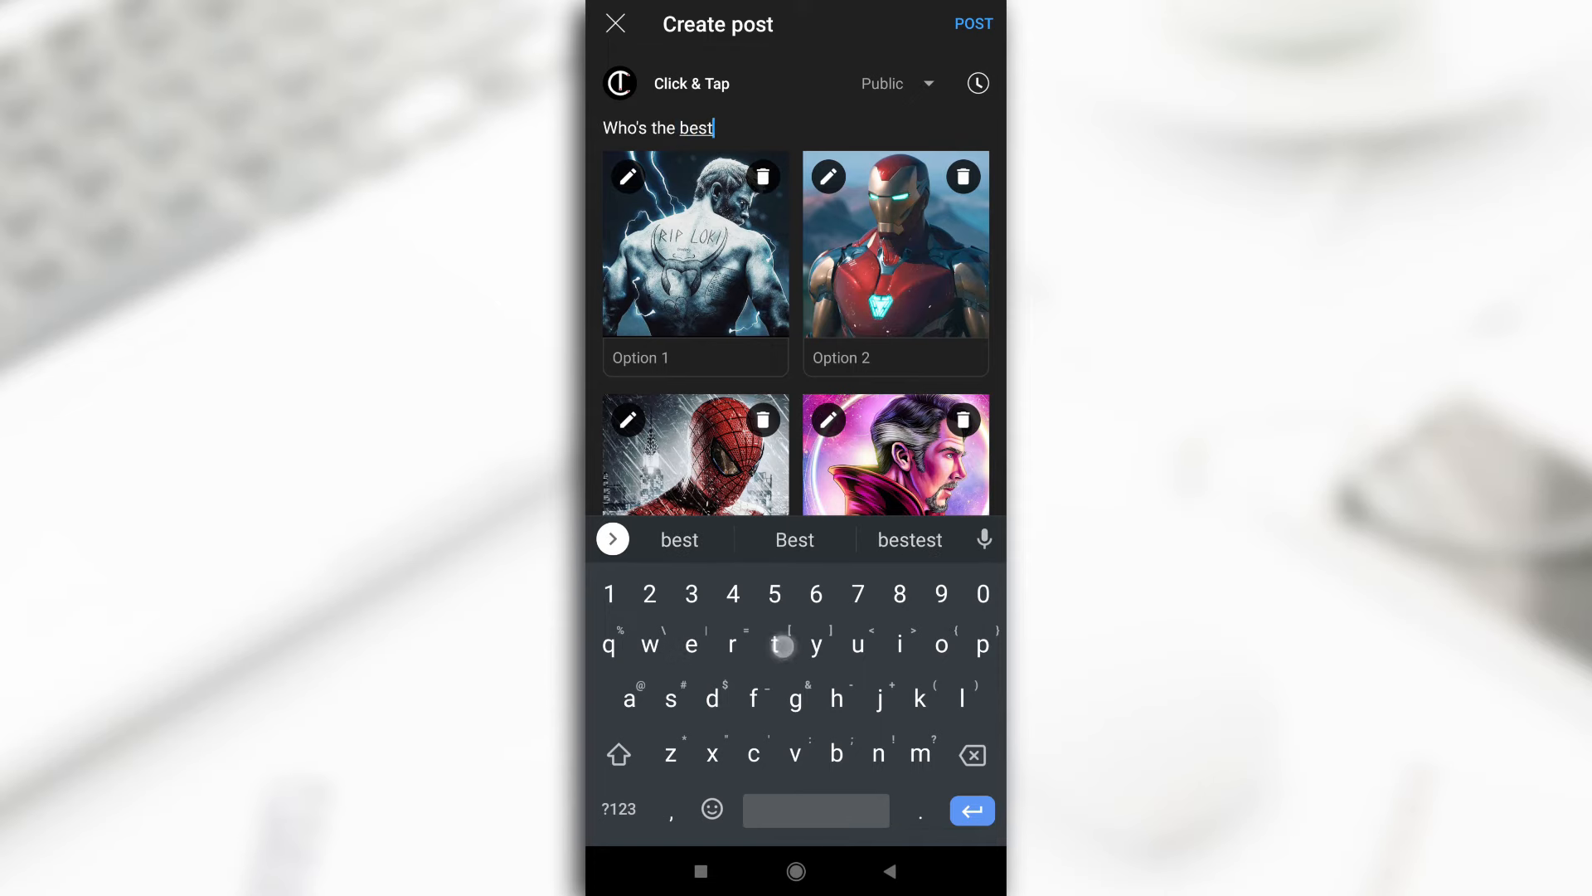
type("superhero?")
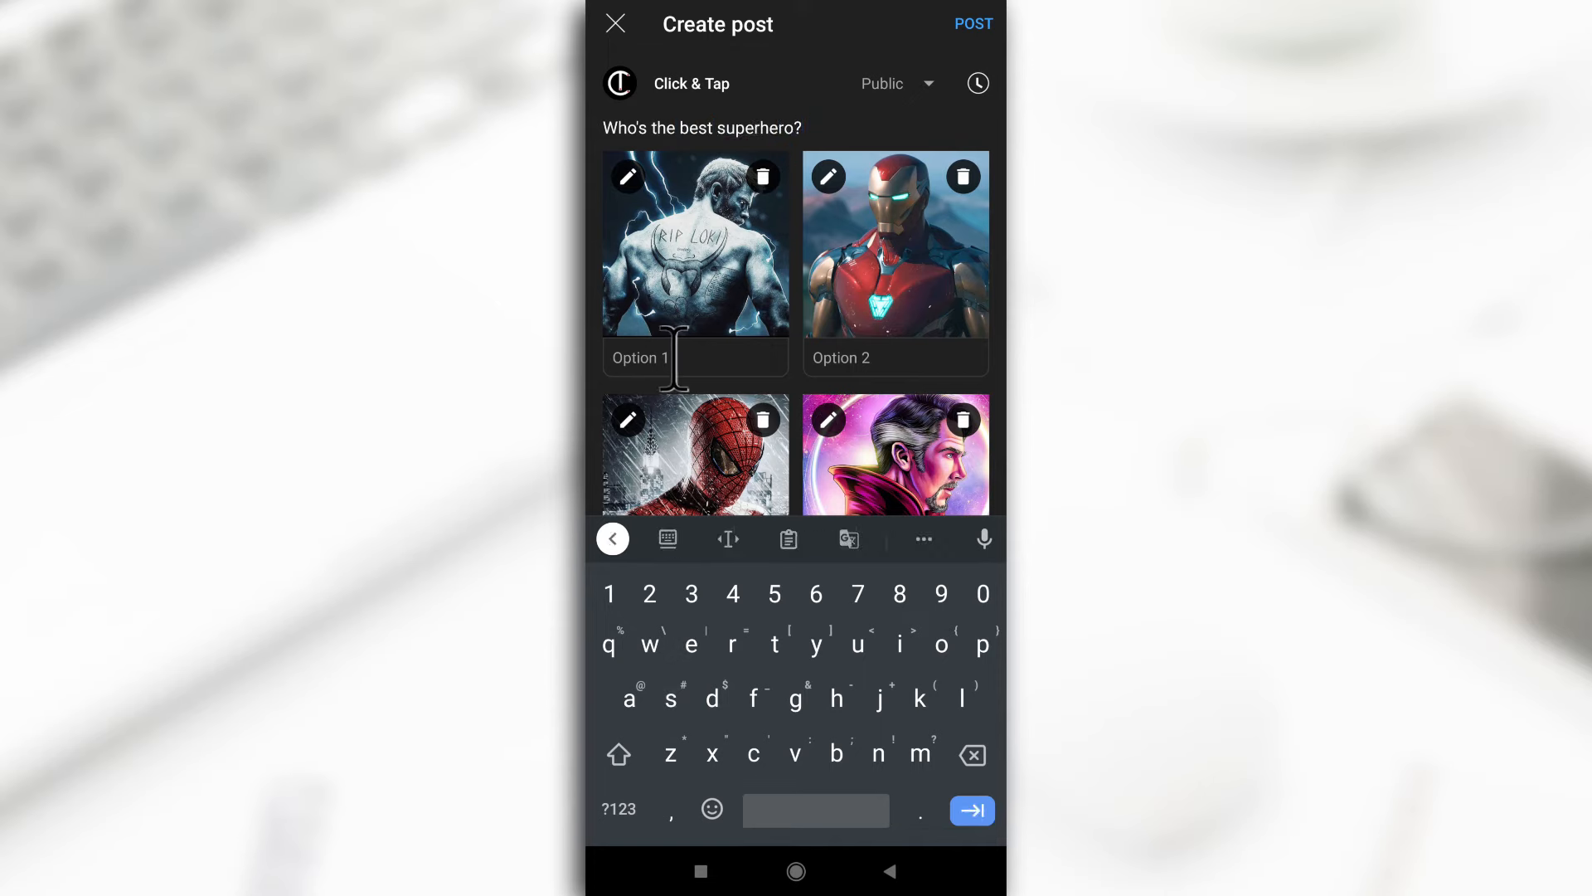
type("Thor")
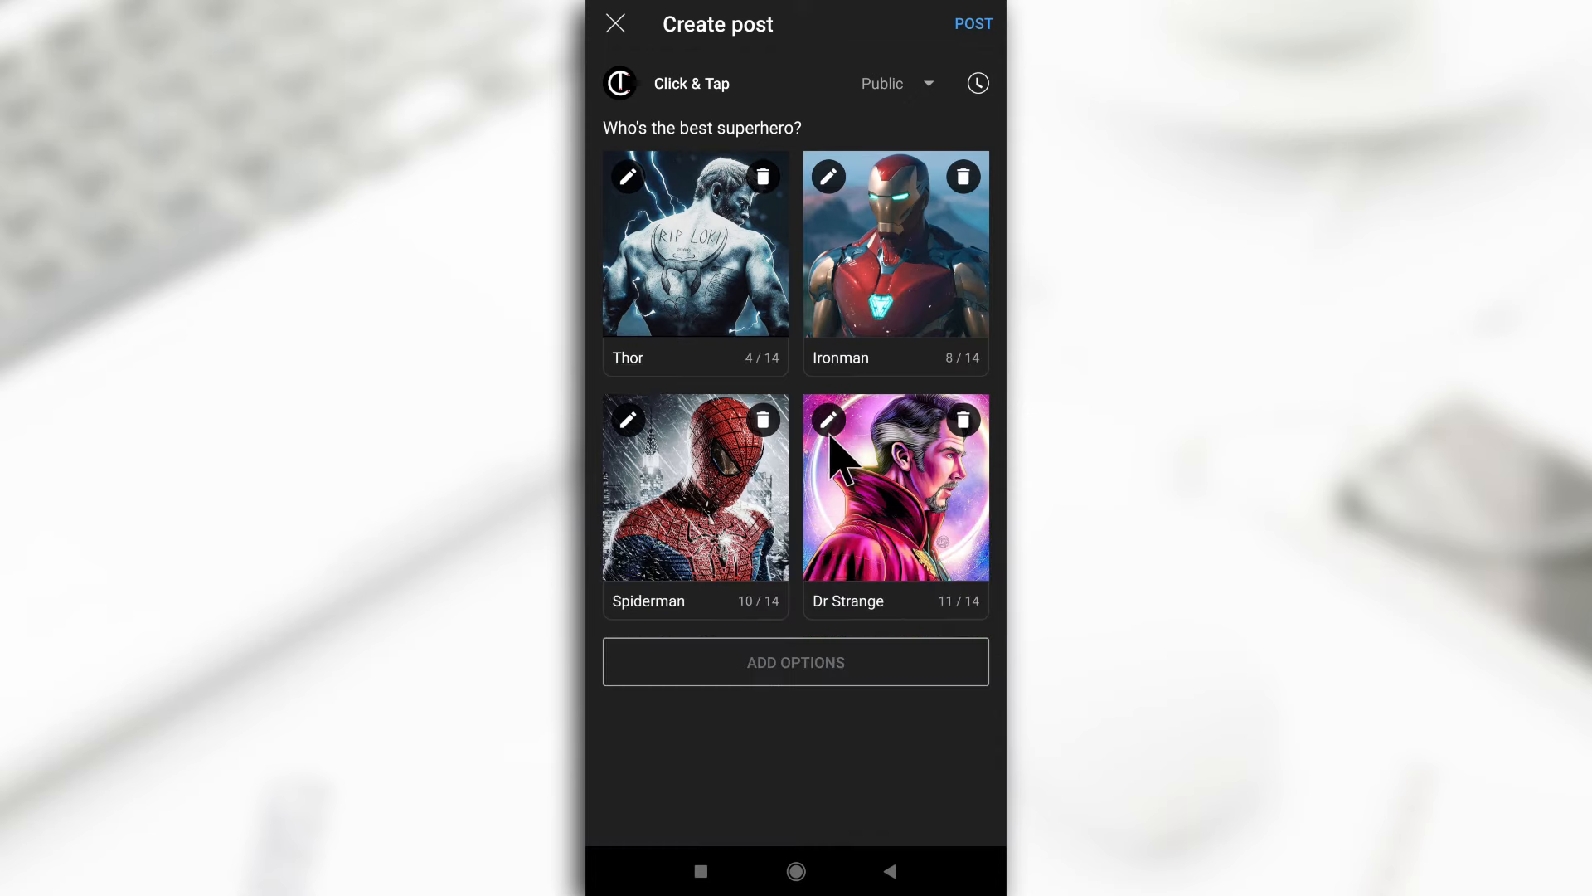
mouse_move(914, 77)
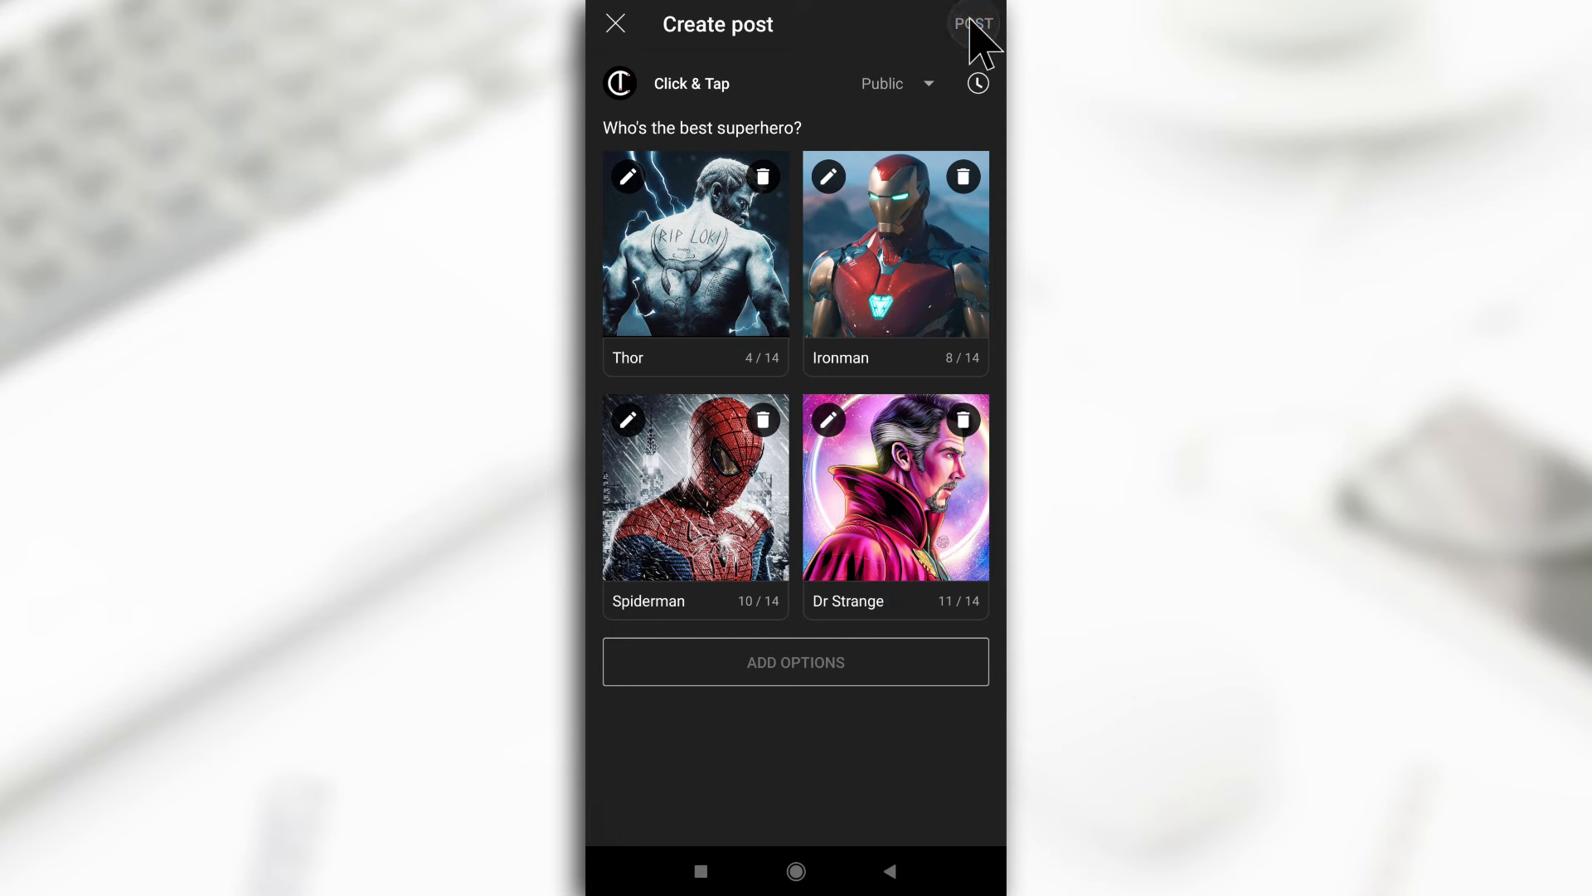
mouse_move(942, 73)
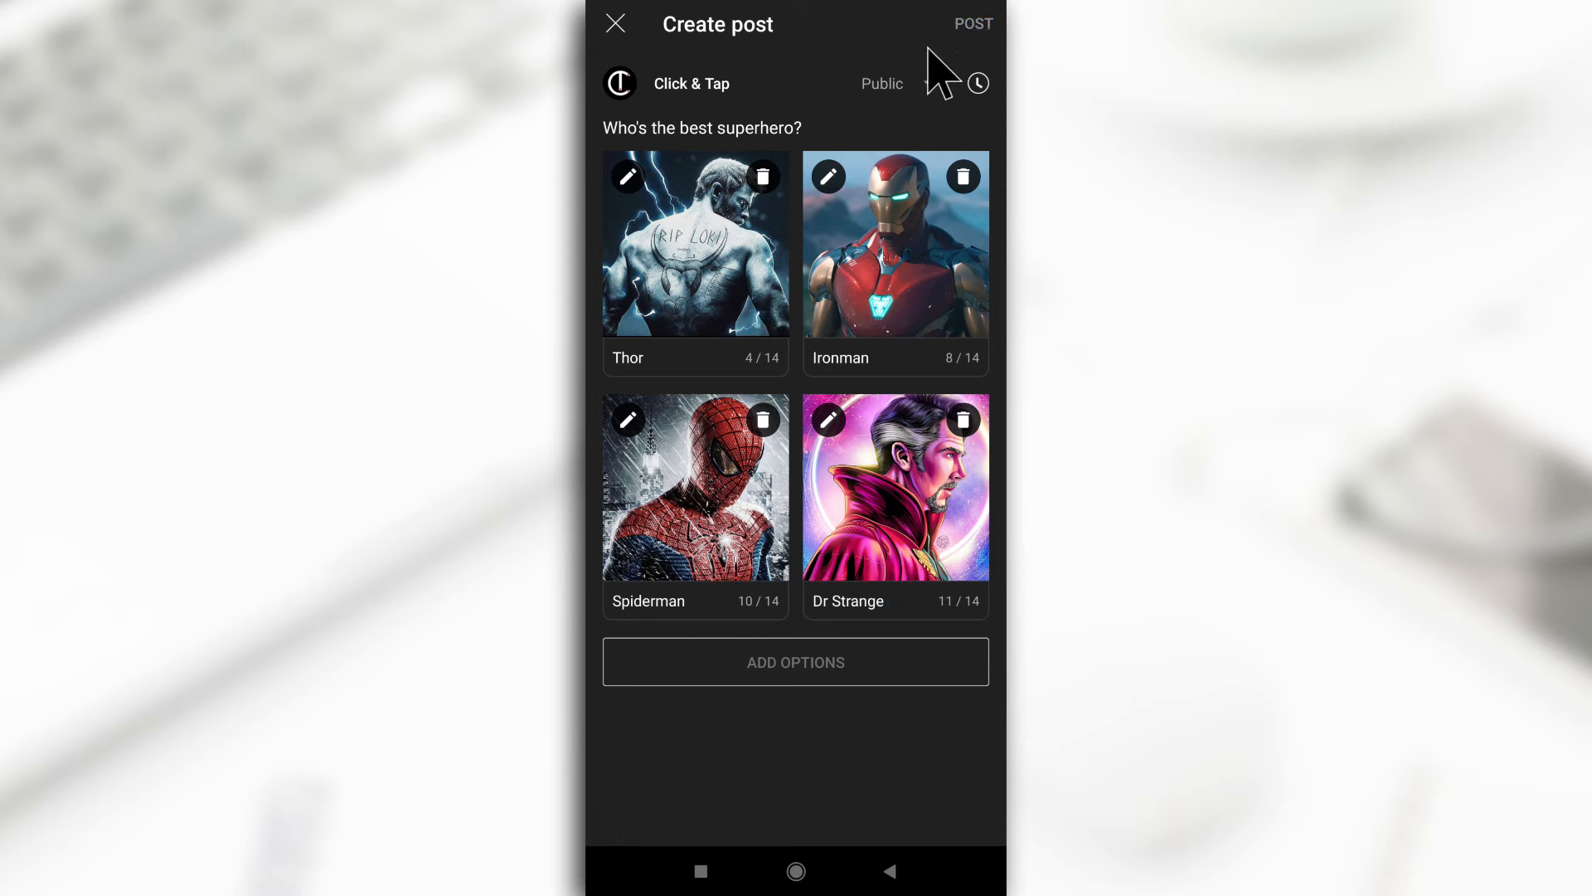
- Post the superhero poll and view it on the Community tab
left_click(972, 22)
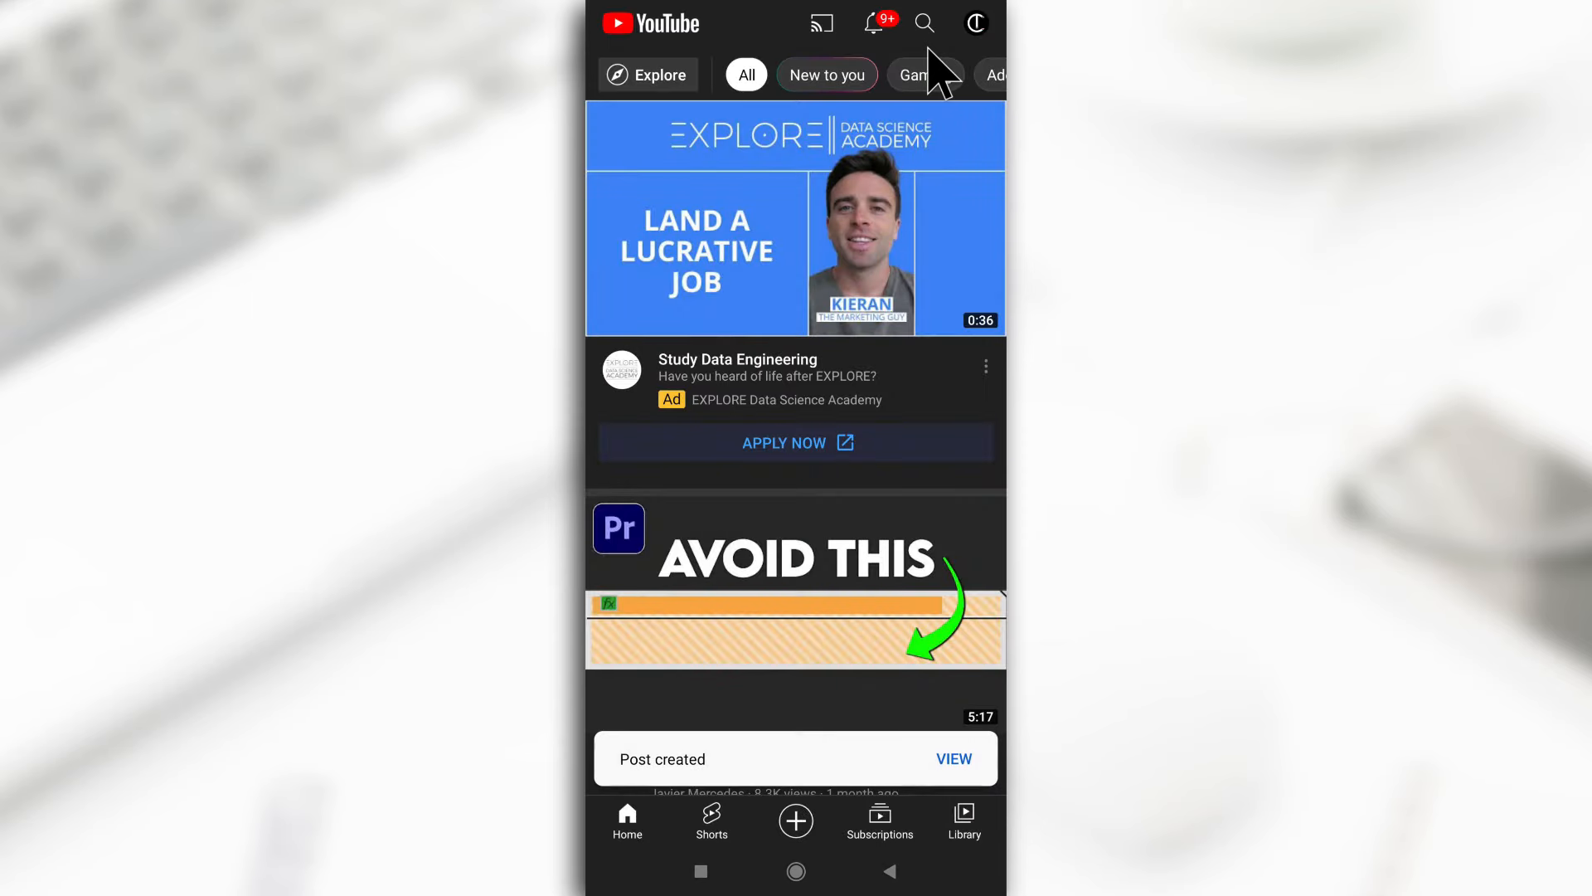
left_click(951, 759)
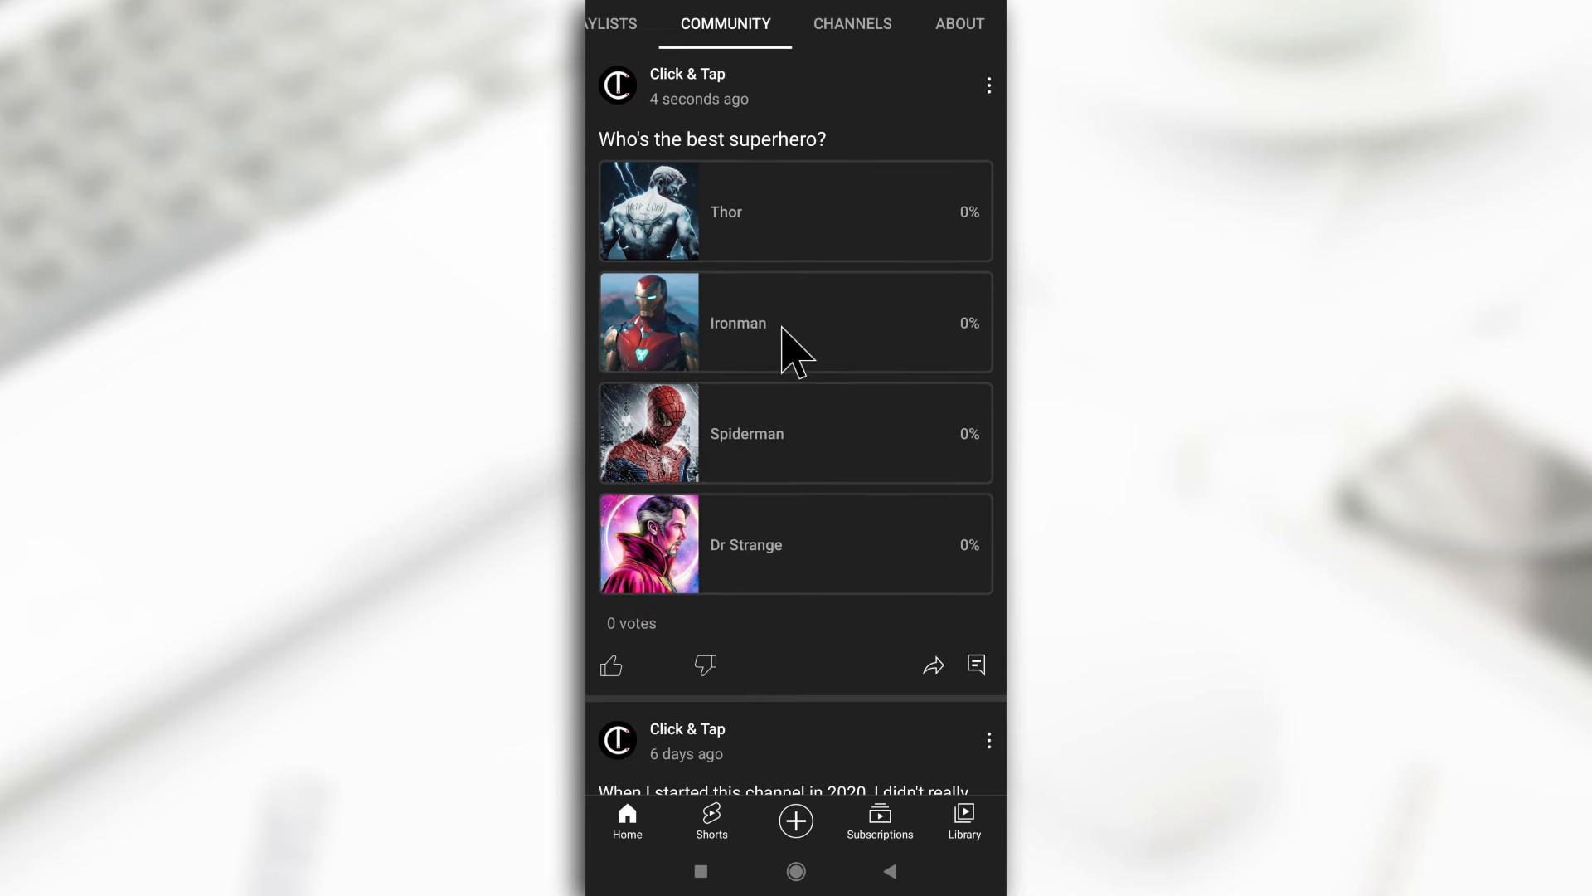
scroll("down", 3)
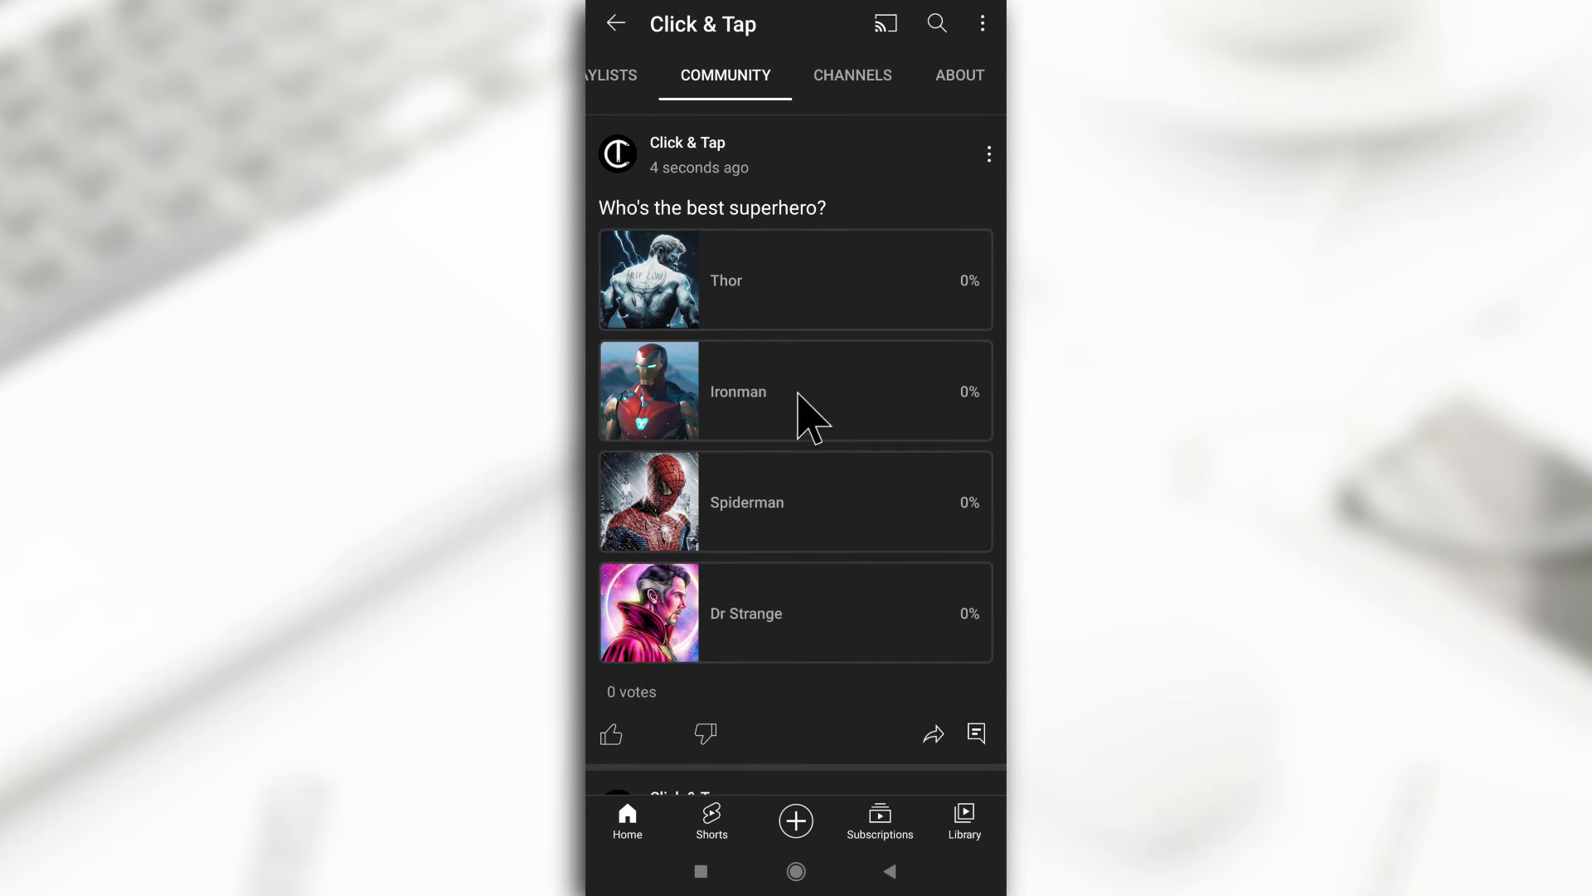
mouse_move(818, 457)
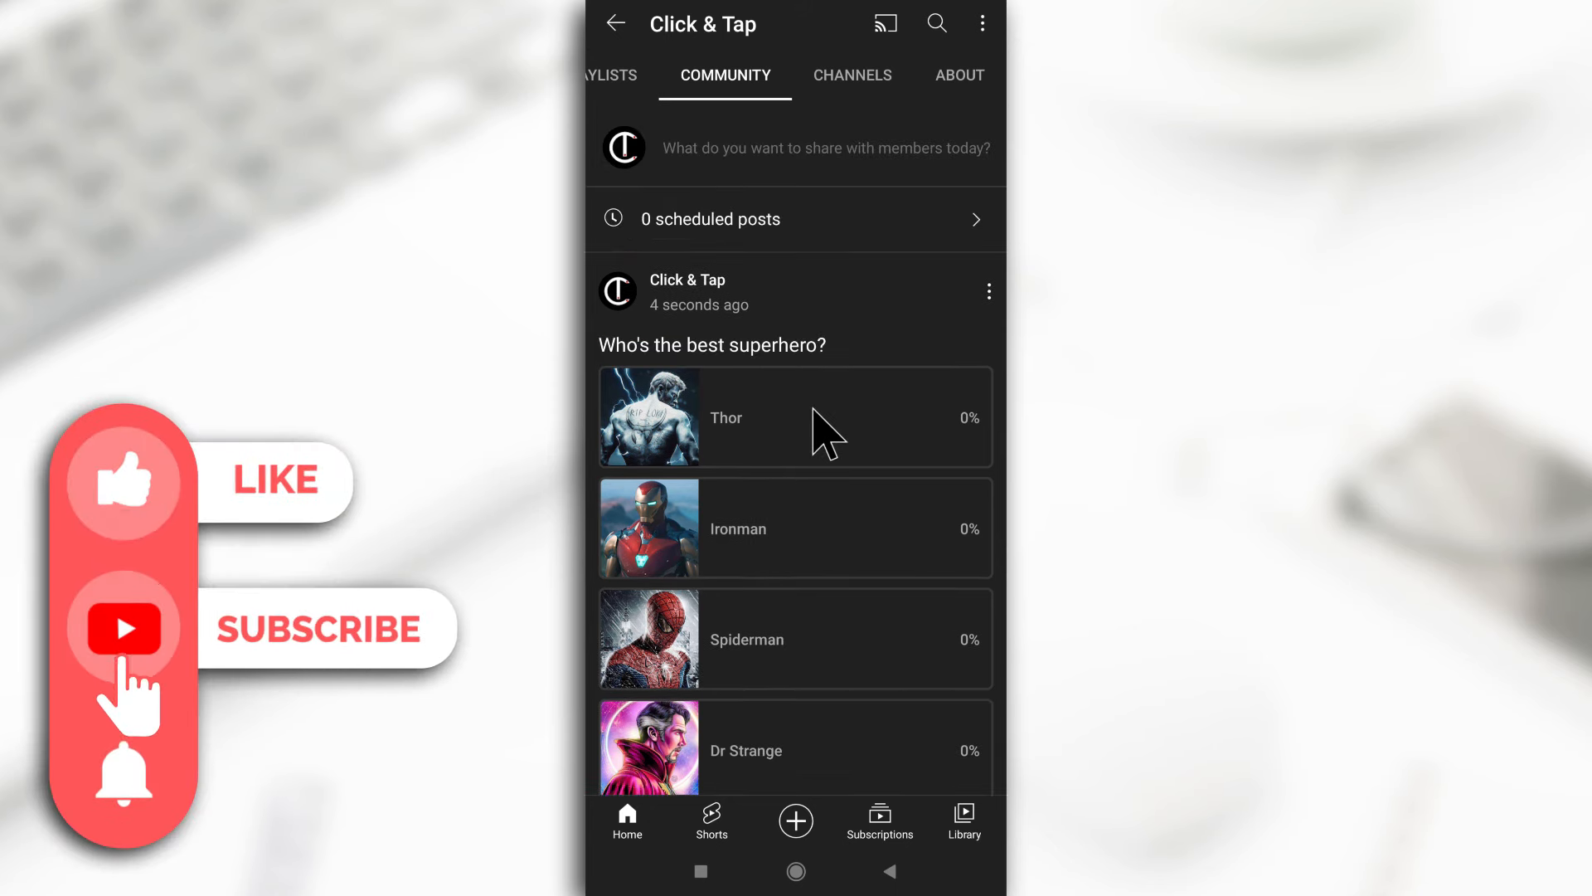
scroll("down", 3)
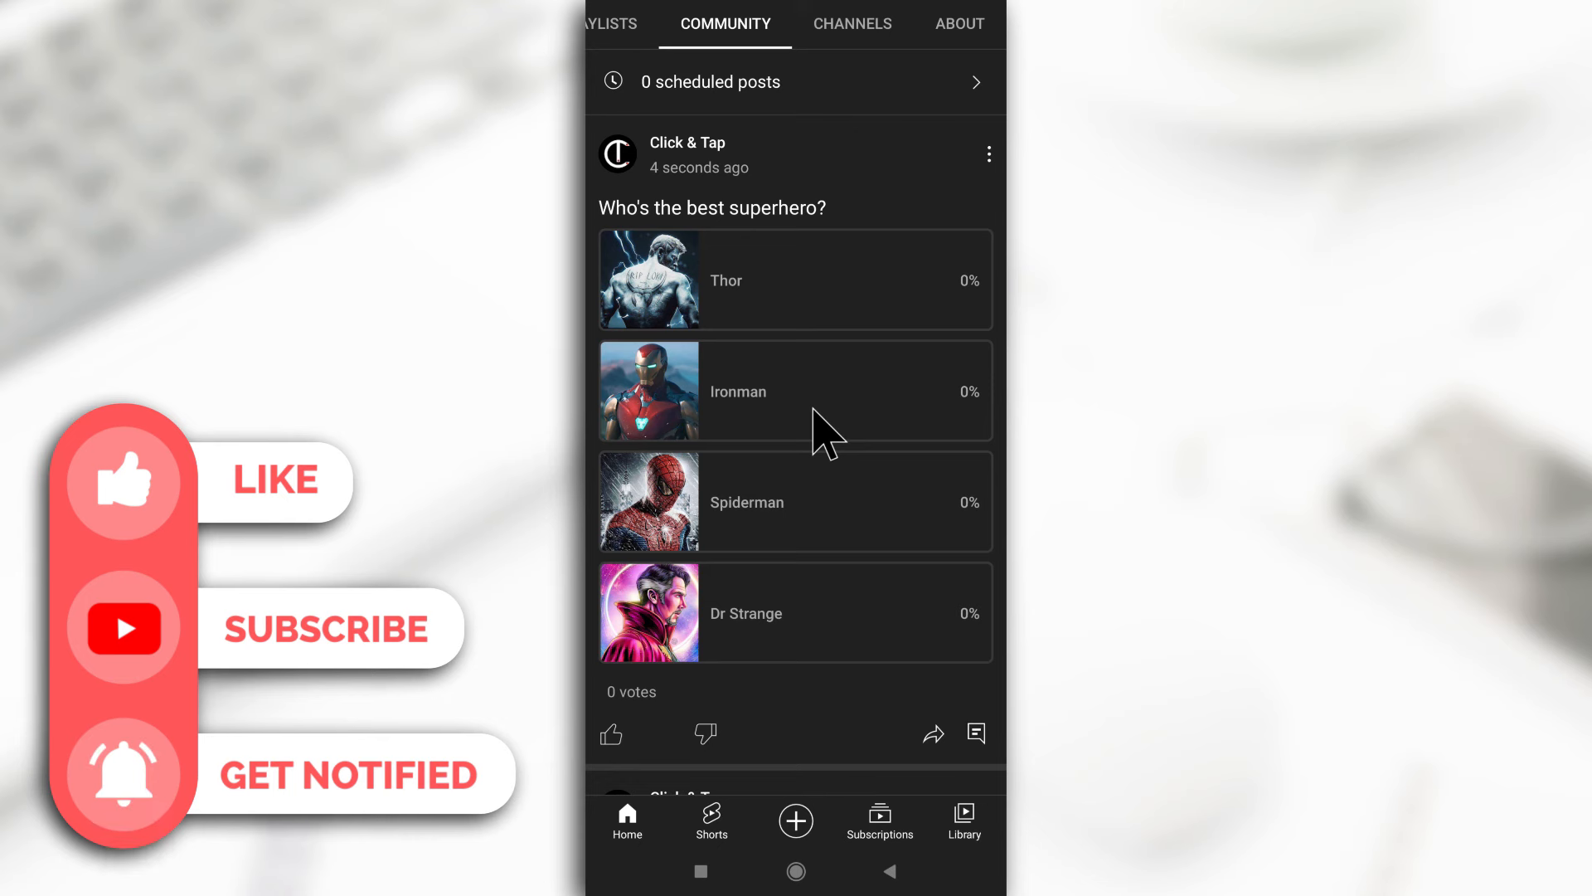